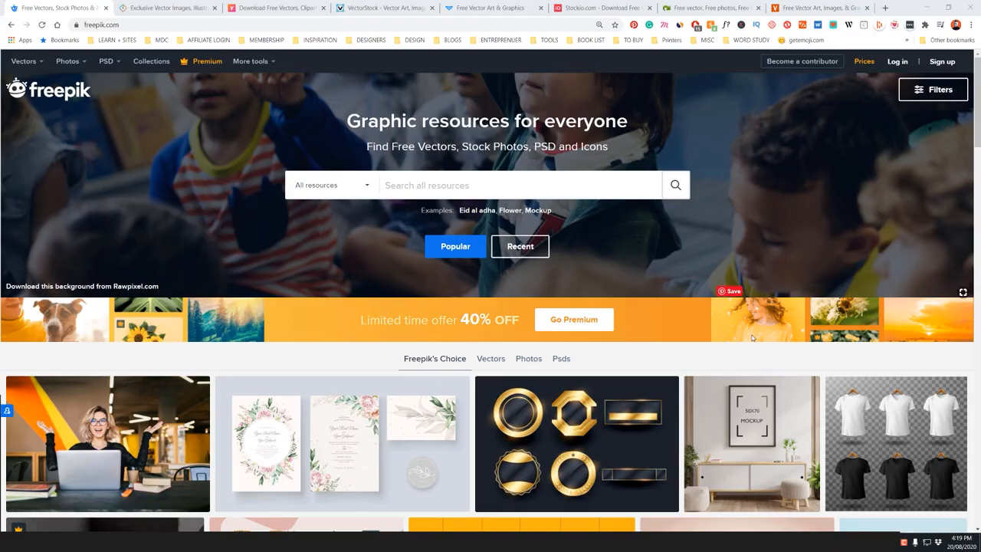
mouse_move(655, 94)
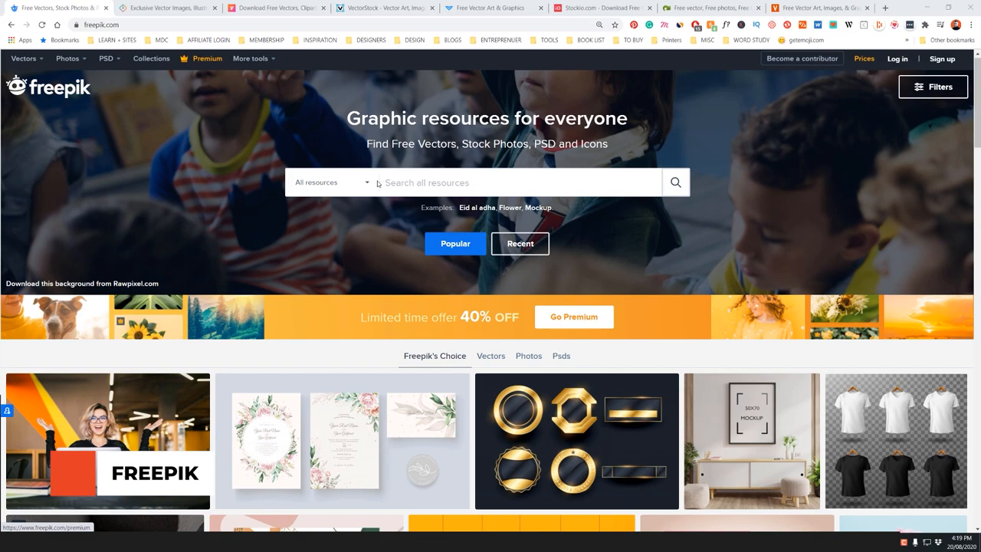
- Search Freepik for 'tiger' and scroll through the 13,381 results to the page end
scroll(down, 3)
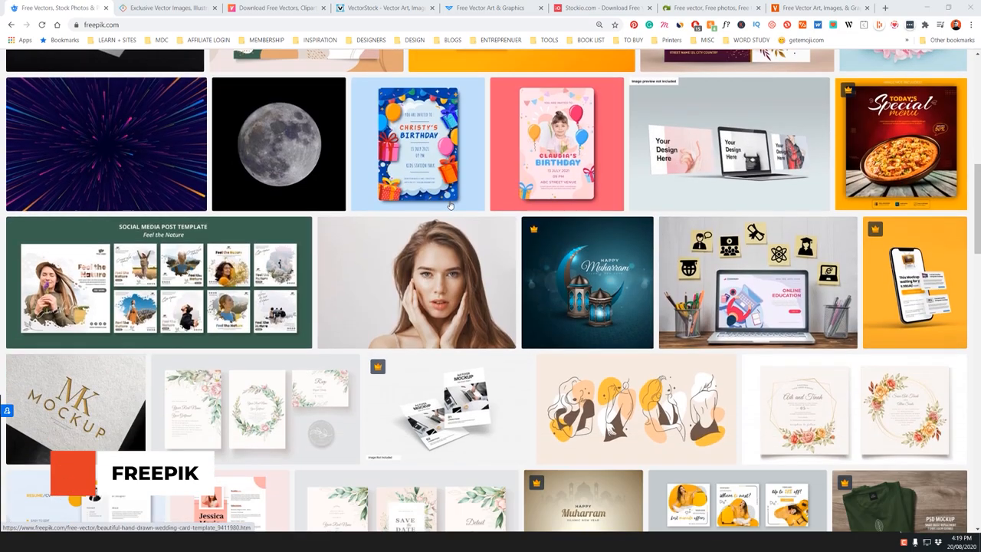
scroll(down, 3)
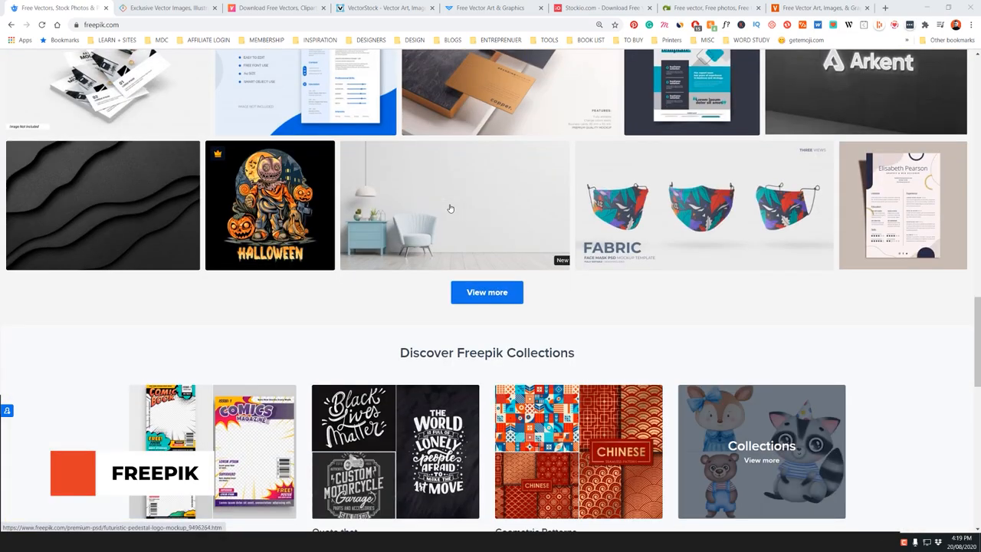
scroll(down, 3)
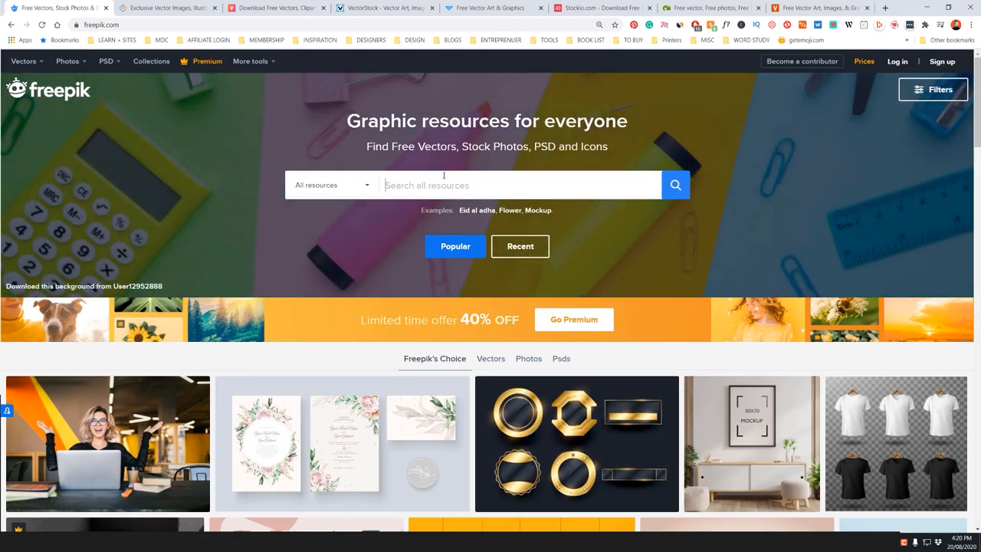
text(tiger)
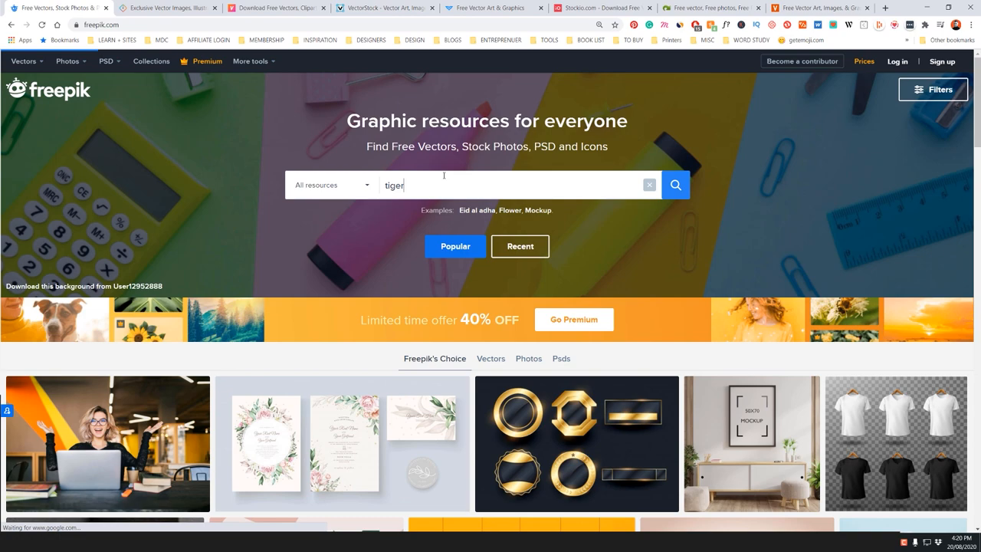
click(676, 183)
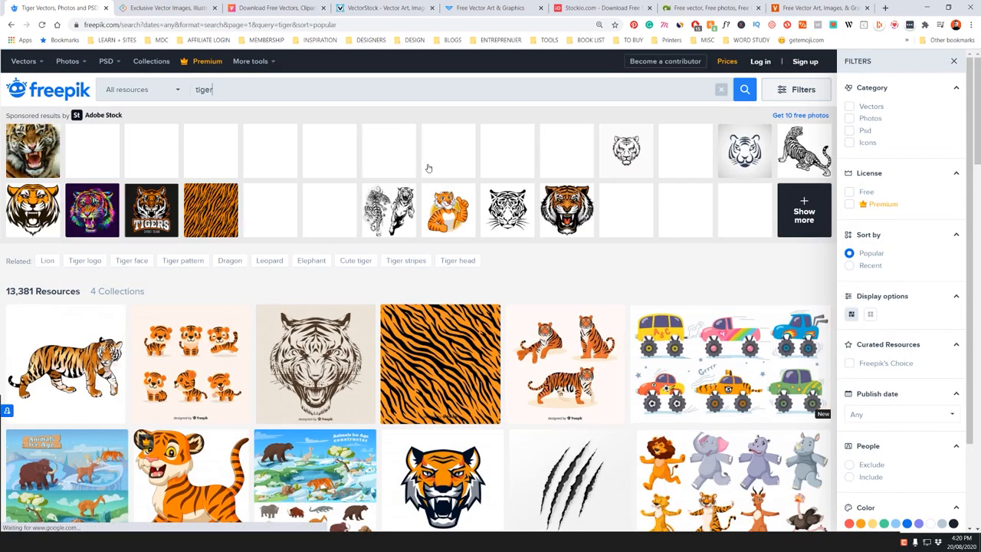
scroll(down, 3)
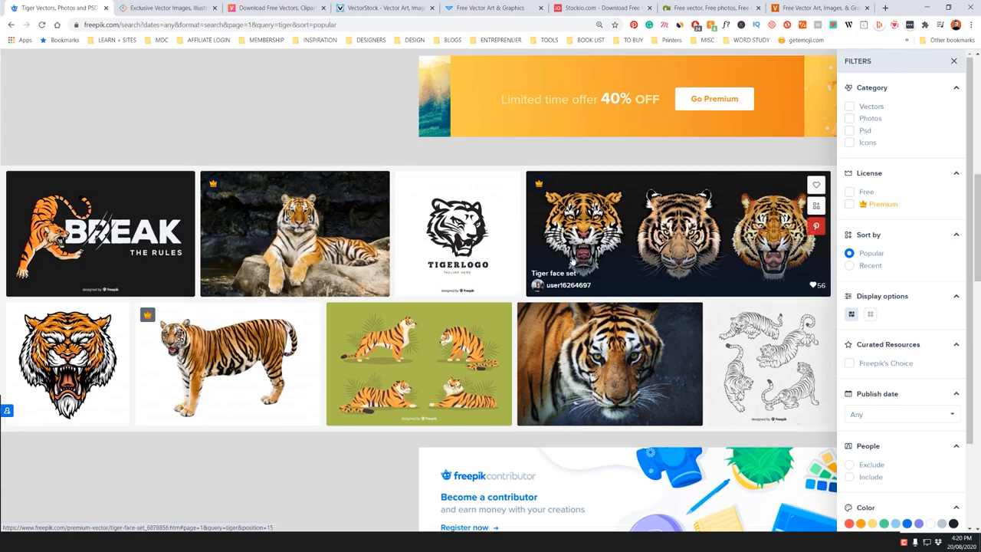
scroll(down, 3)
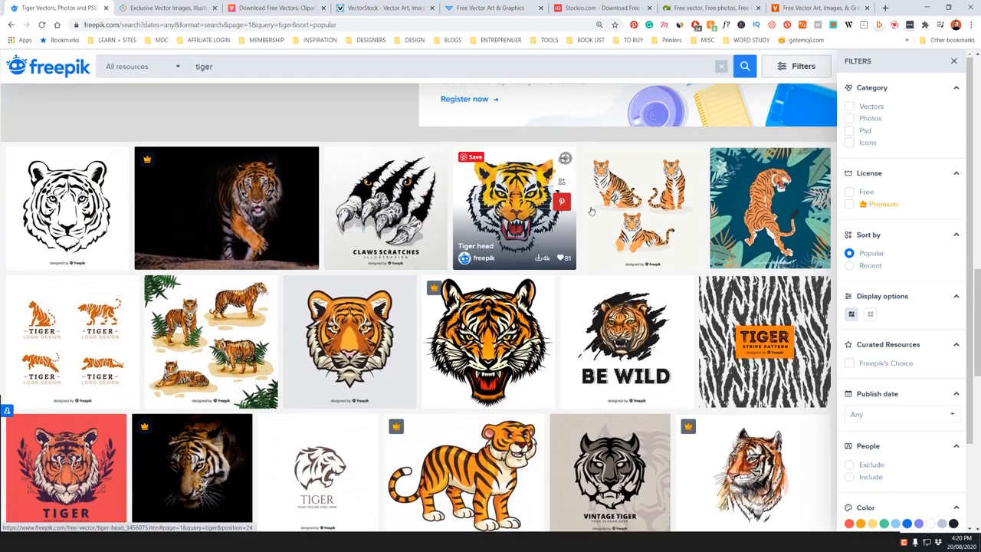
scroll(down, 3)
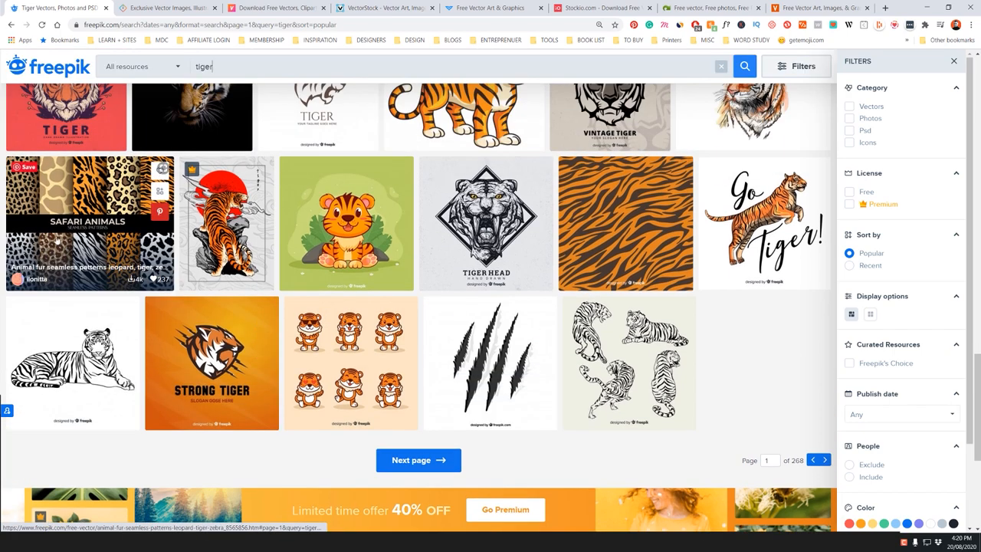
- Filter Freepik's icon search to Free and Vectors, then scroll the 48,423 results
click(142, 90)
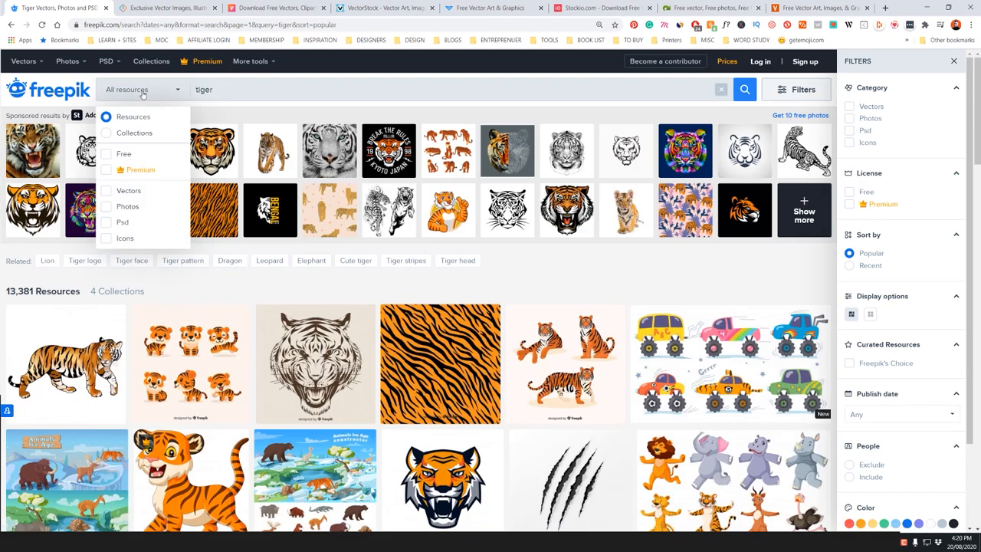
click(106, 153)
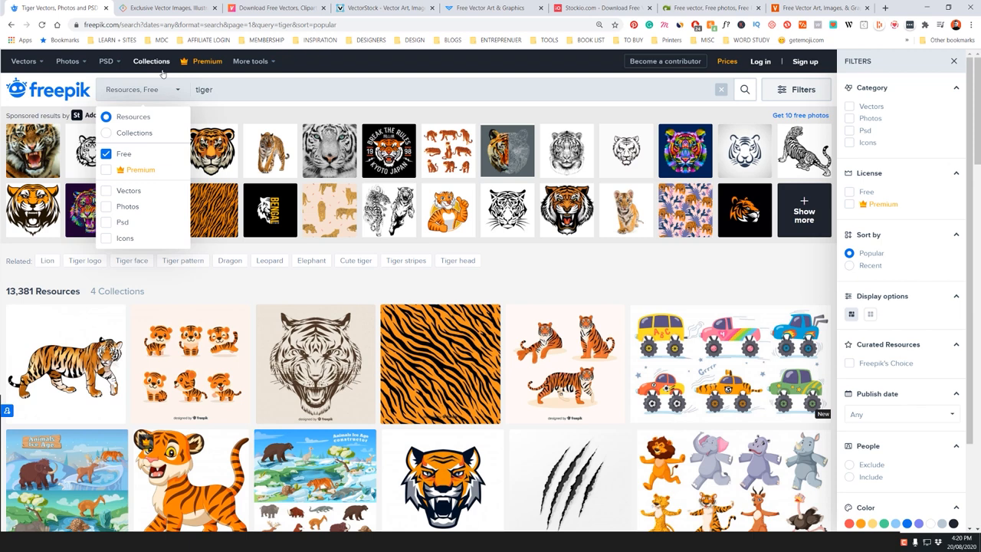
click(107, 190)
text(icon)
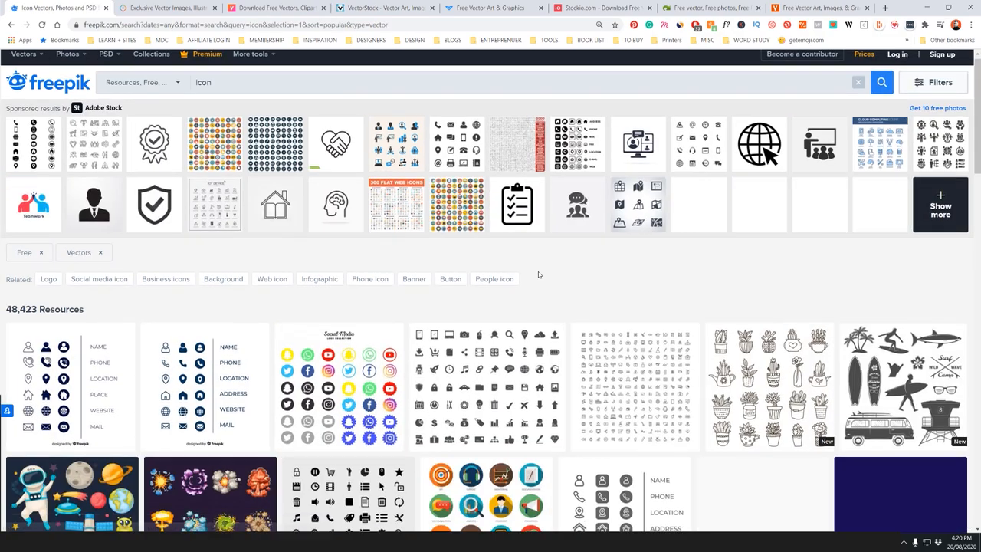
scroll(down, 3)
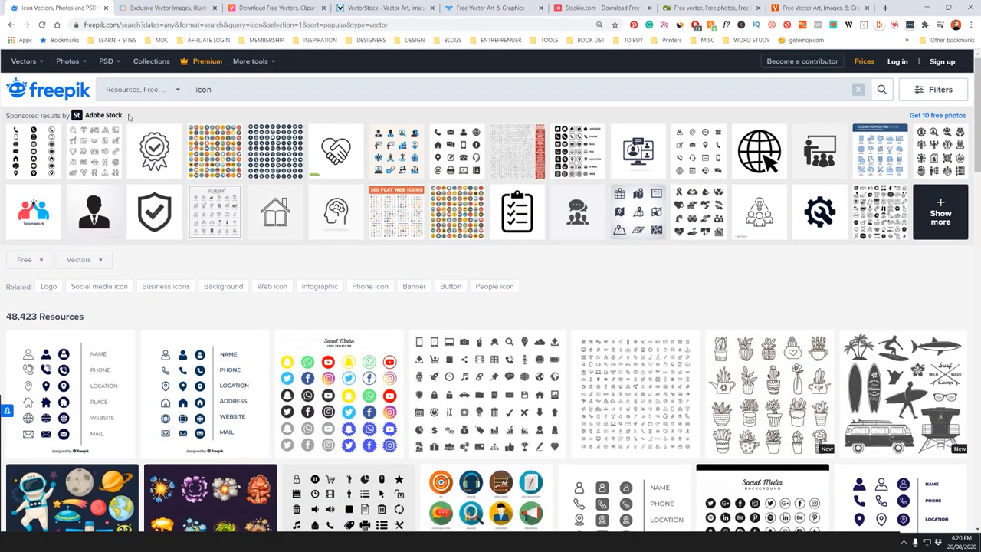
click(169, 9)
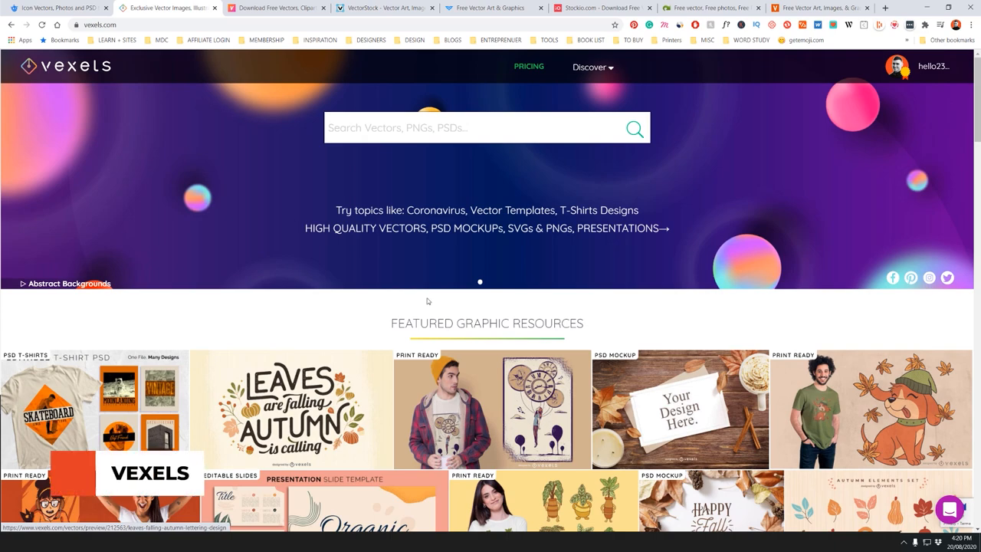
scroll(down, 3)
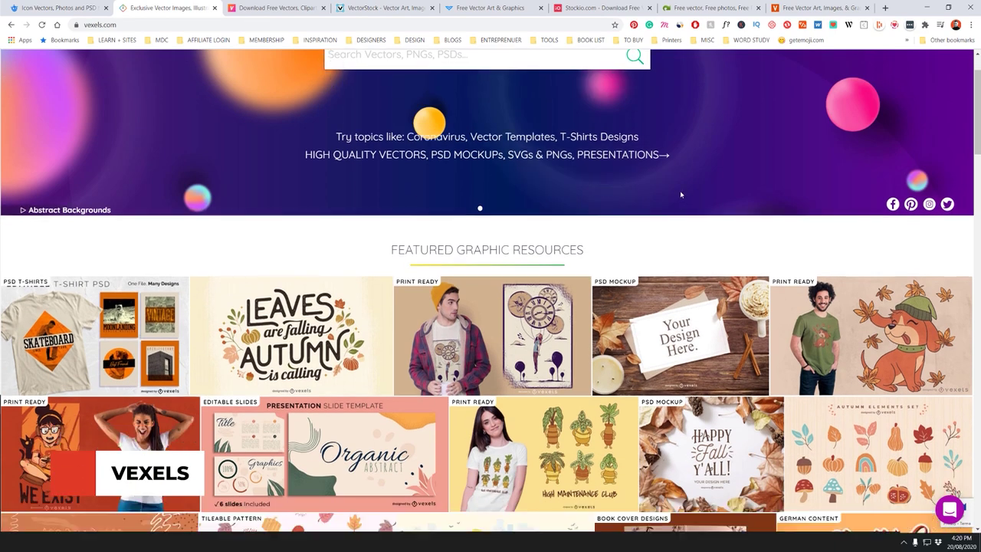
scroll(down, 3)
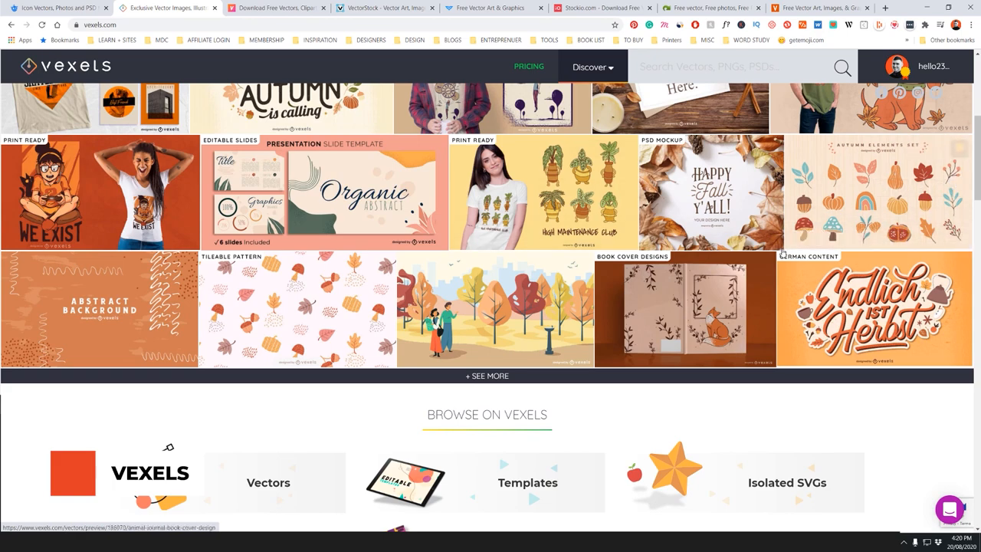
scroll(down, 3)
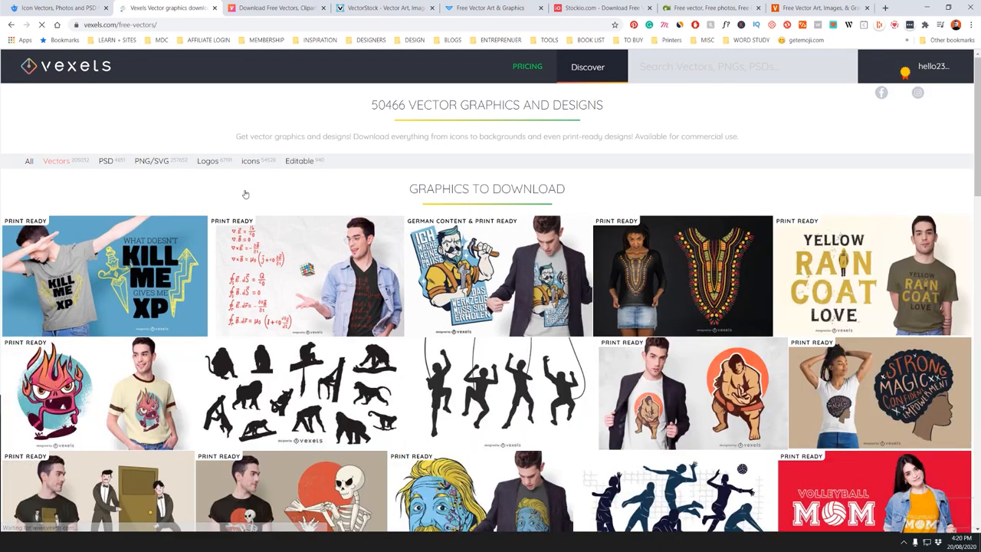
mouse_move(499, 276)
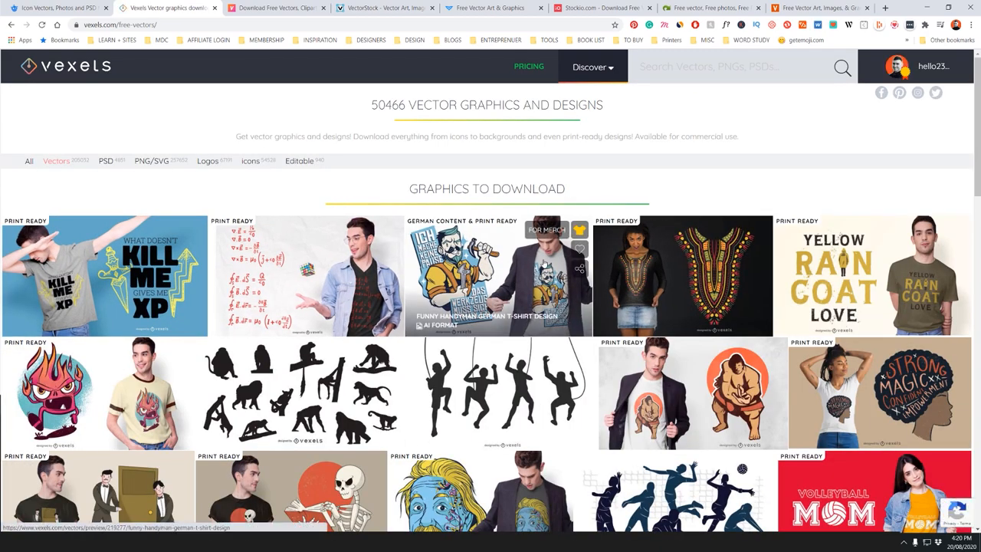
scroll(down, 3)
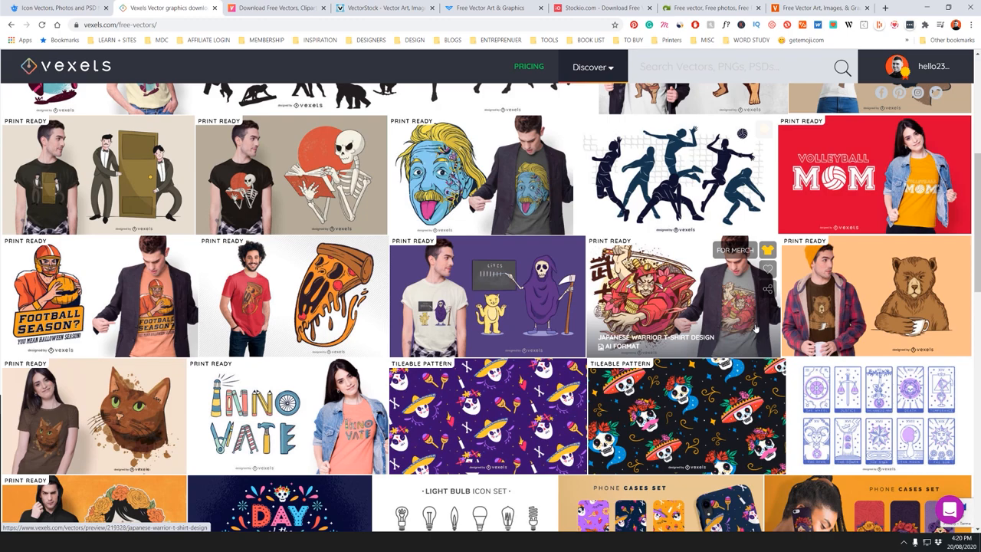
scroll(down, 3)
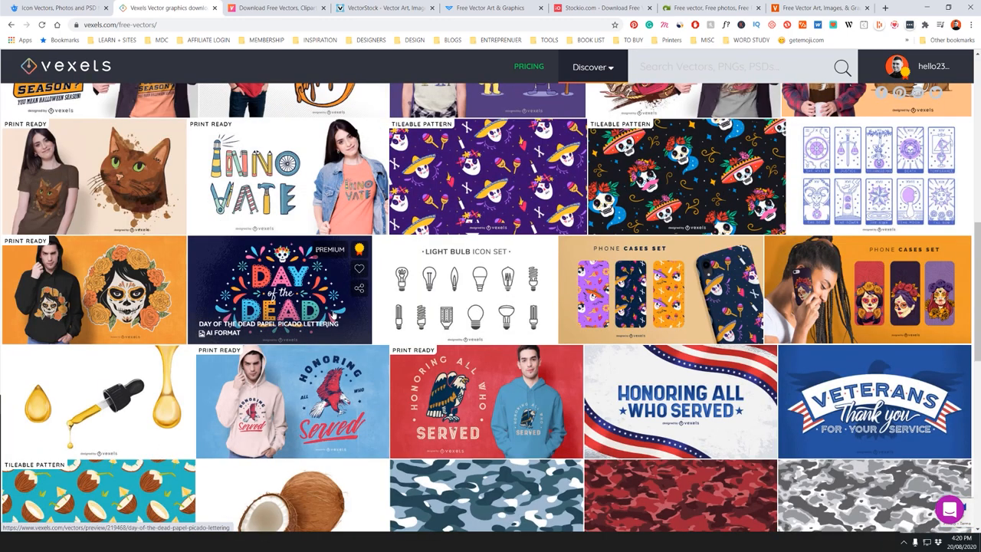
scroll(down, 3)
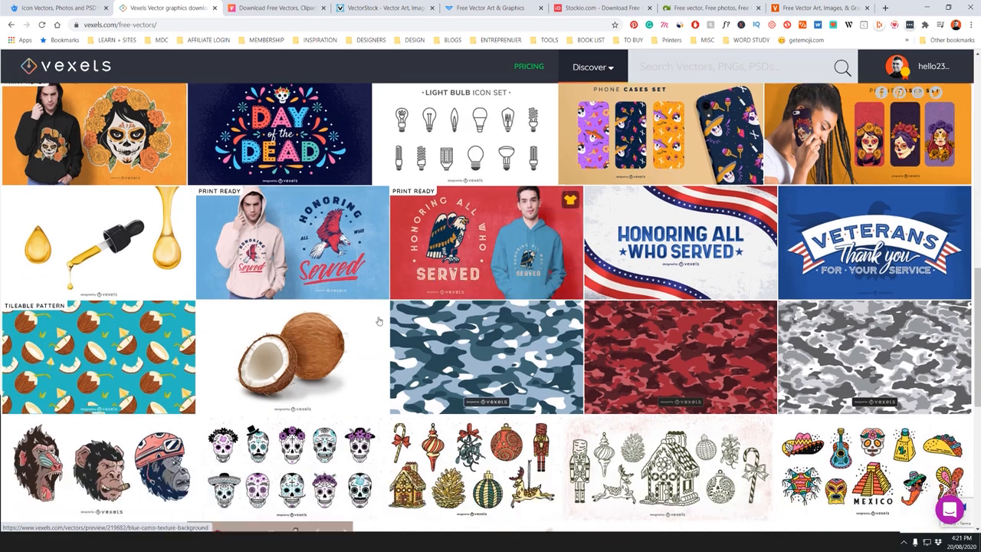
scroll(down, 3)
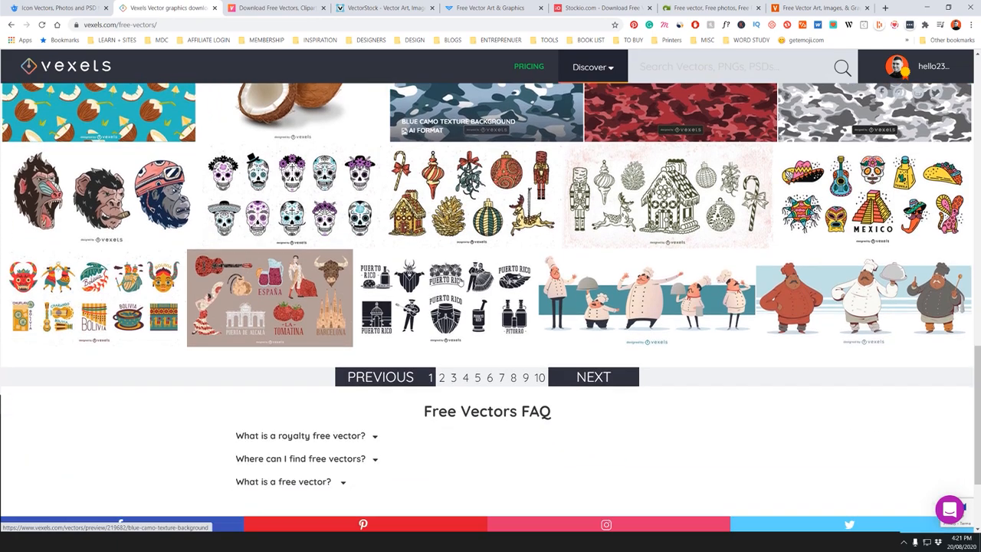
click(451, 377)
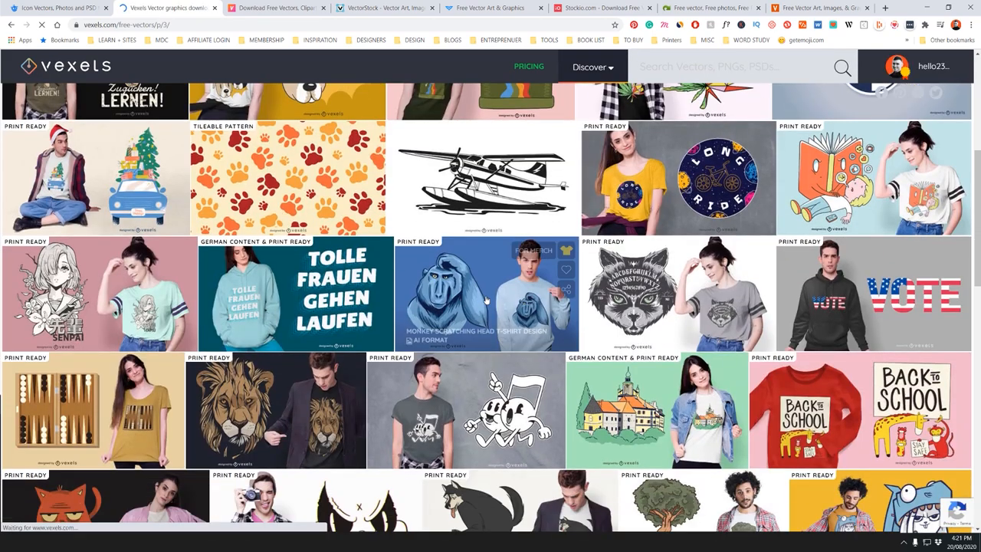
scroll(down, 3)
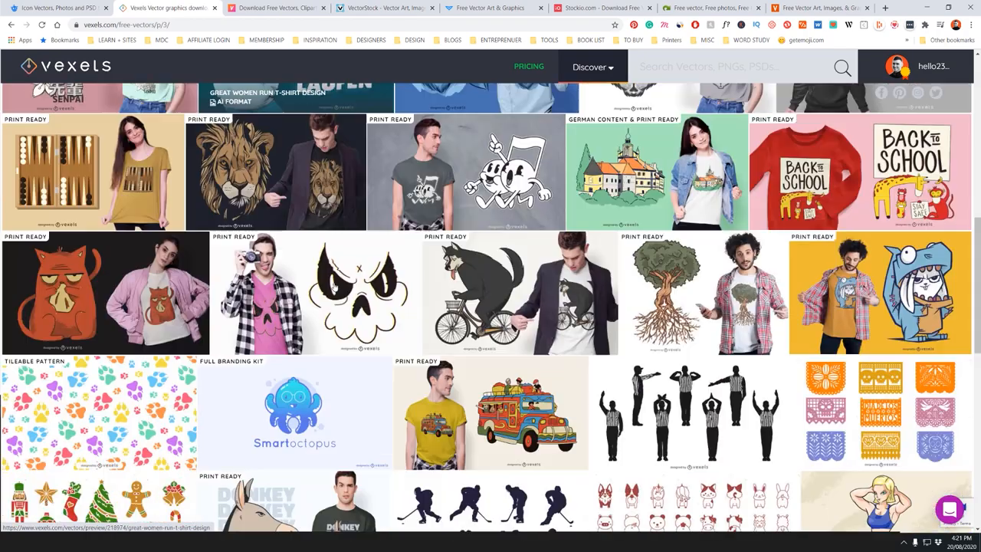
scroll(down, 3)
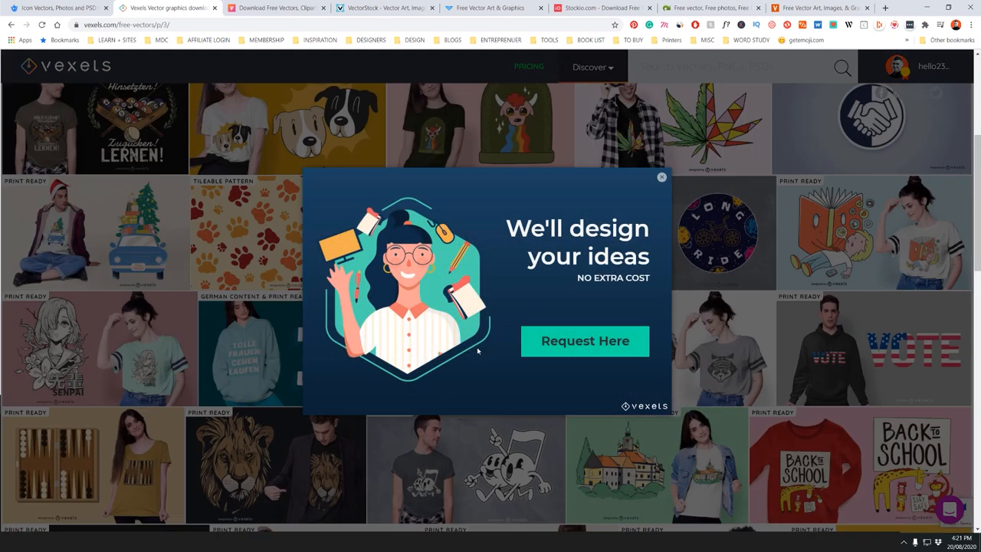
click(661, 177)
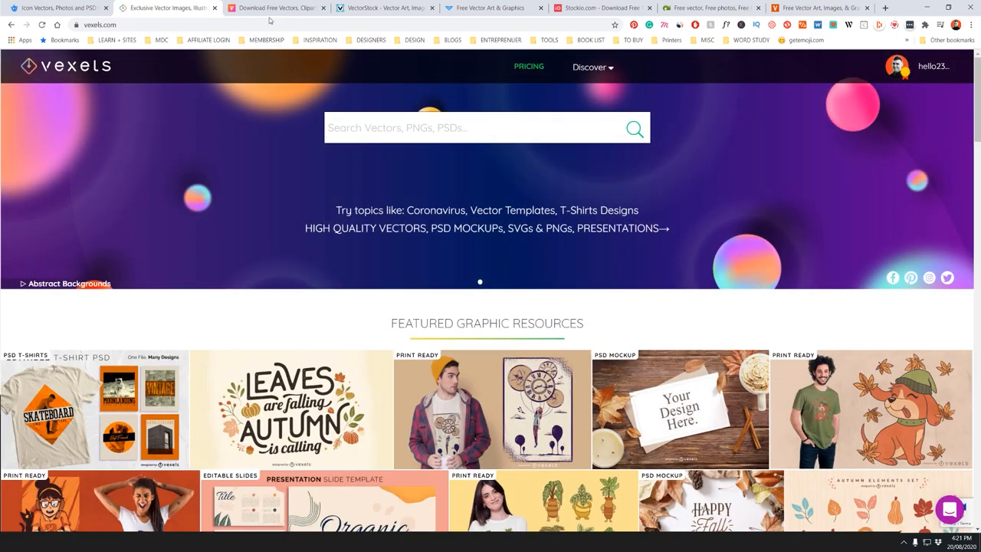
- Switch to Vecteezy and scroll through its Popular Vector Graphics and Photos galleries
click(273, 9)
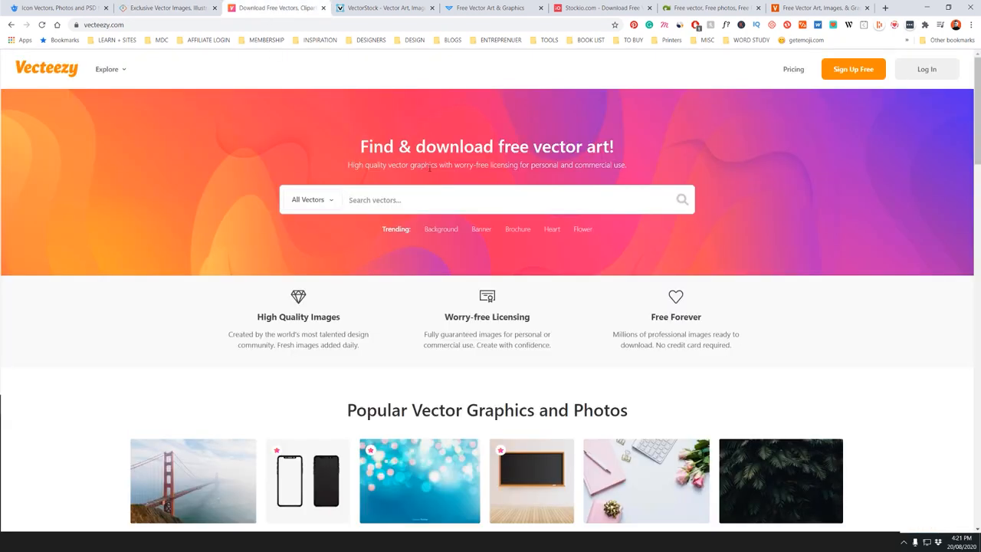
scroll(down, 3)
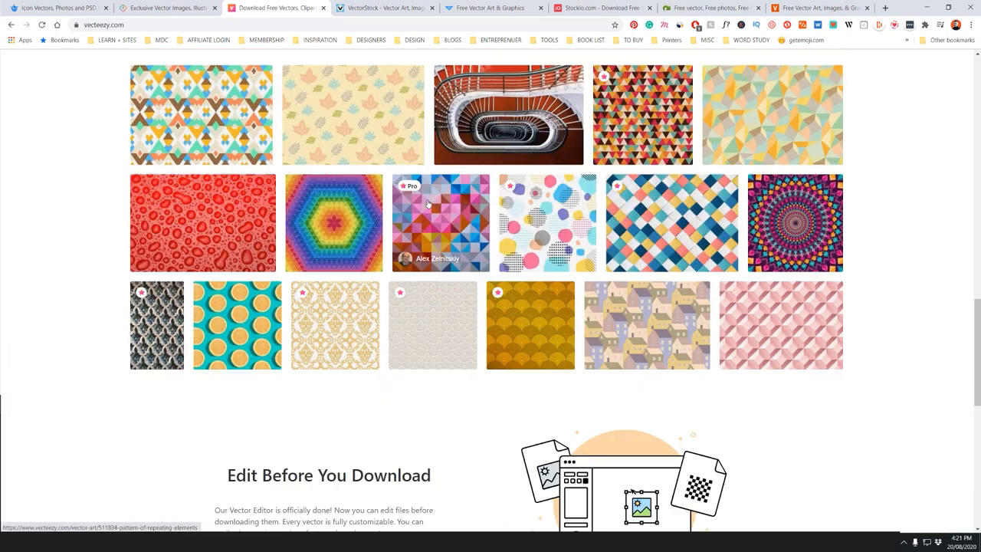
scroll(down, 3)
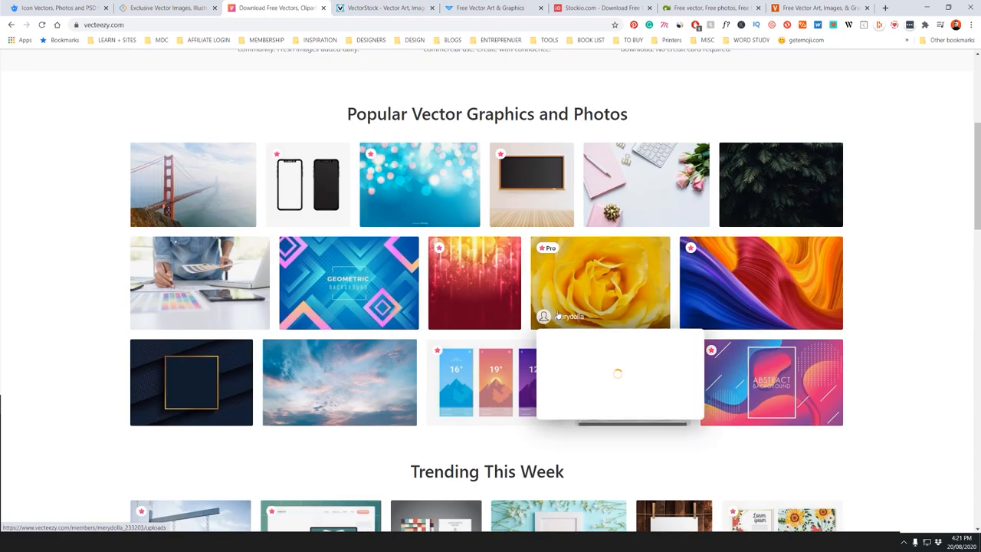
scroll(up, 3)
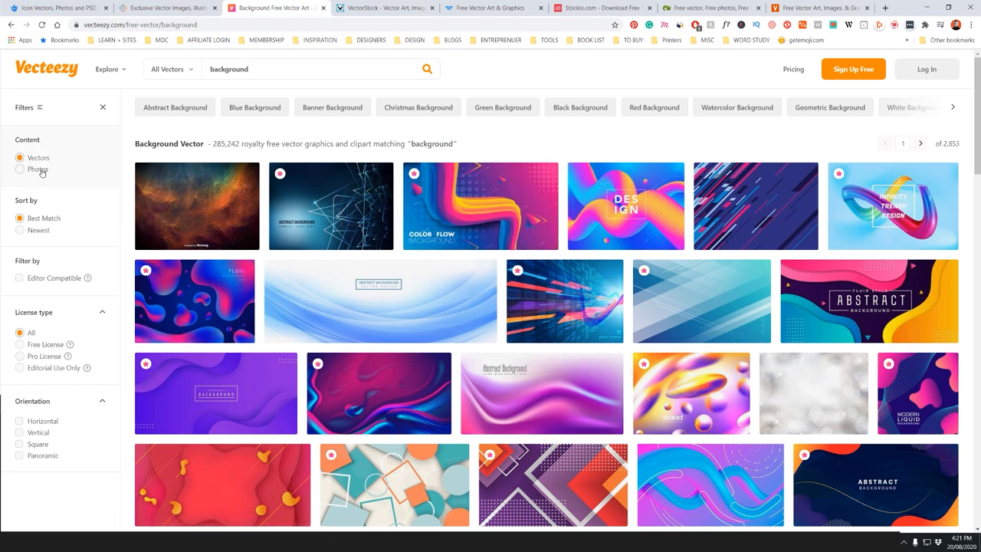
- Limit Vecteezy's background results to Free License and scroll the 150,418 vectors
scroll(down, 3)
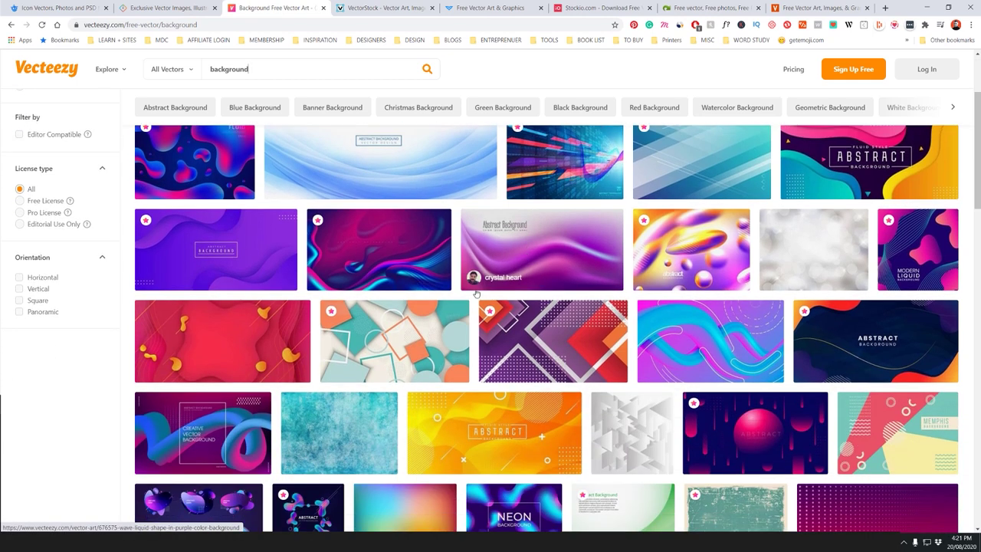
click(20, 200)
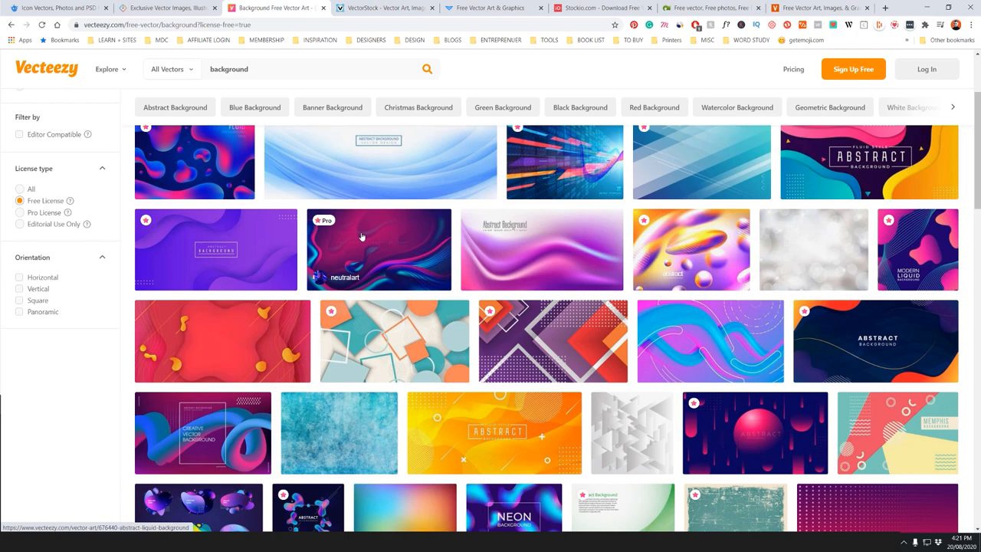
scroll(down, 3)
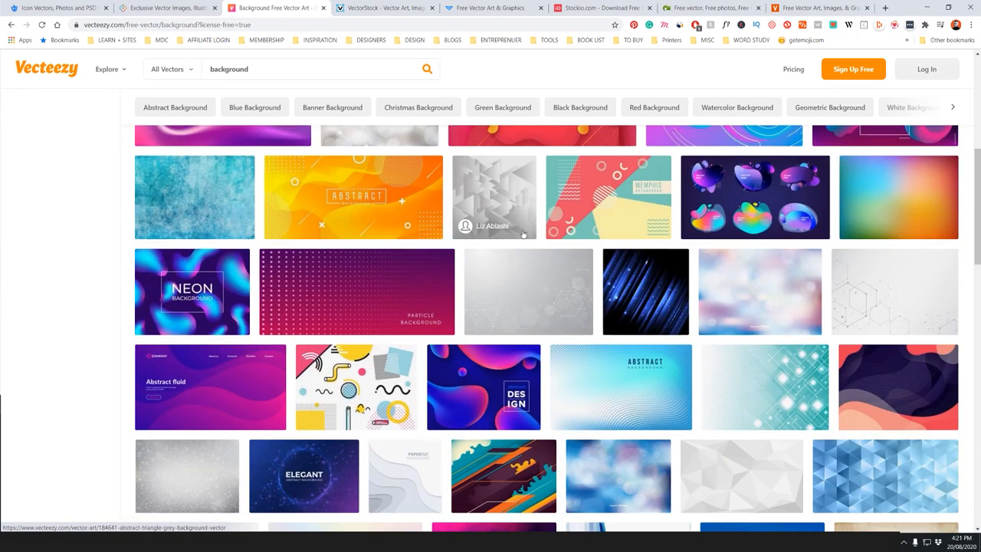
scroll(down, 3)
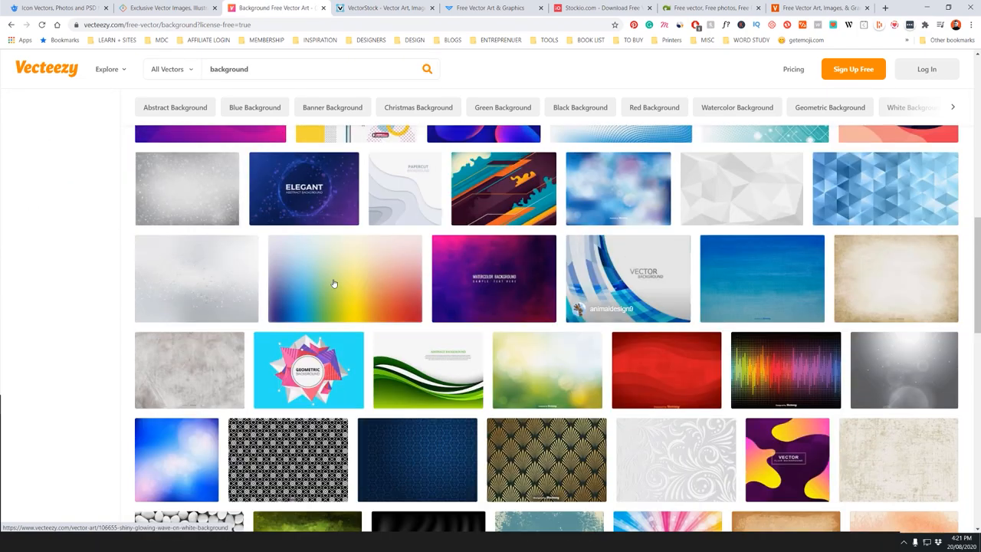
scroll(down, 3)
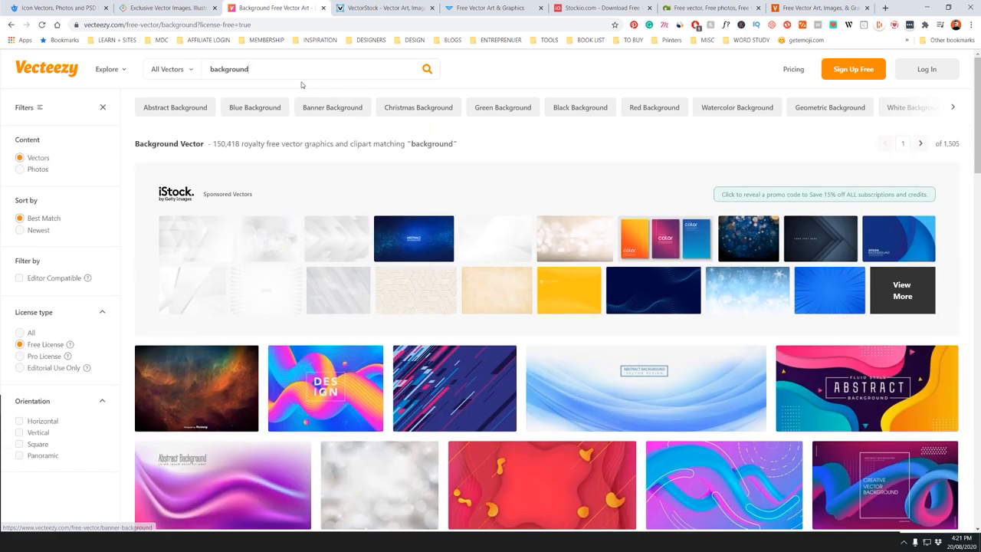
text(organic)
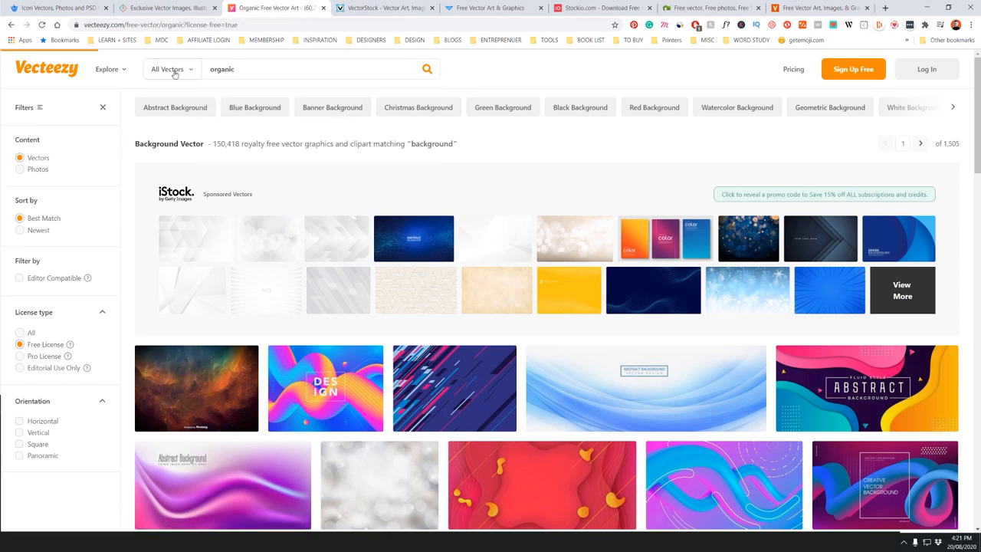
- Scroll through Vecteezy's free-license results for 'organic'
scroll(down, 3)
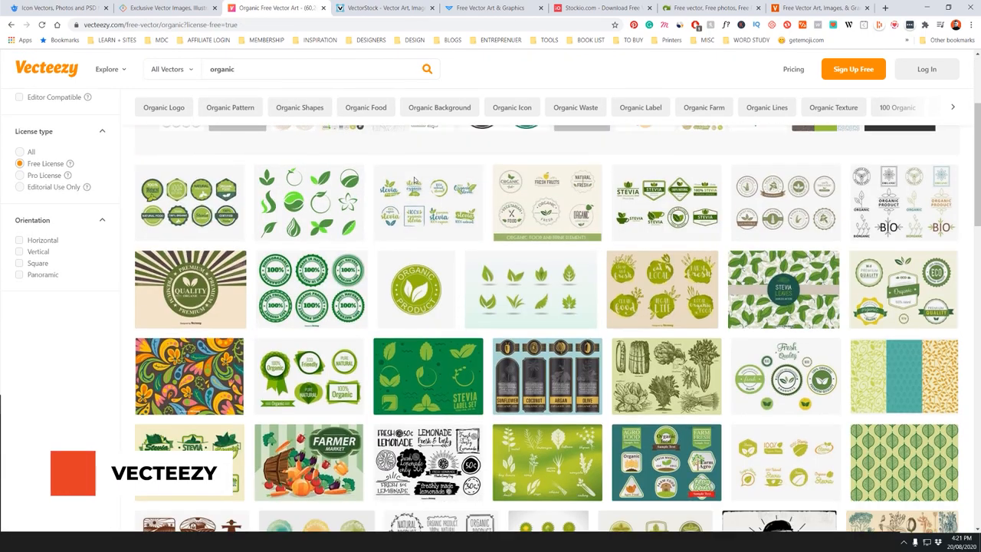
scroll(down, 3)
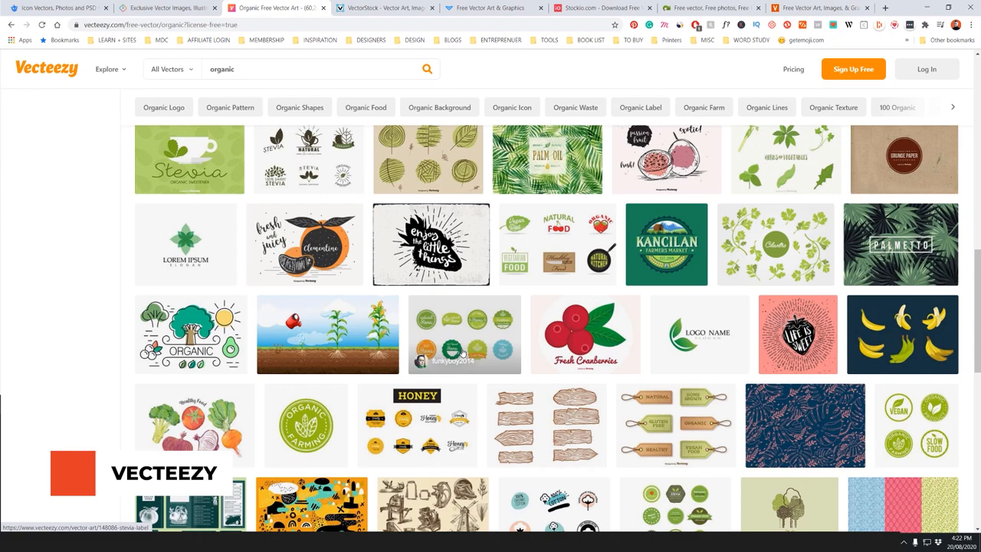
scroll(down, 3)
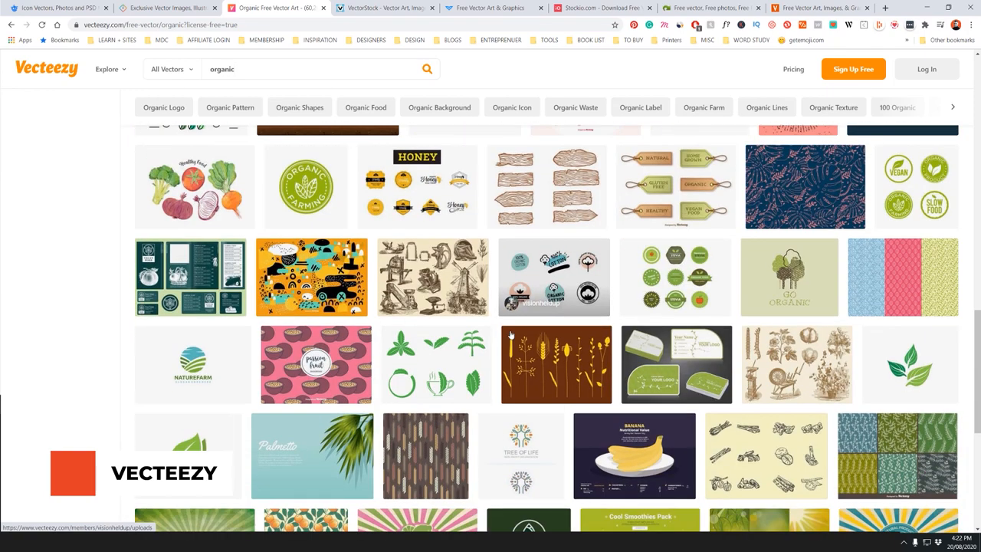
click(372, 10)
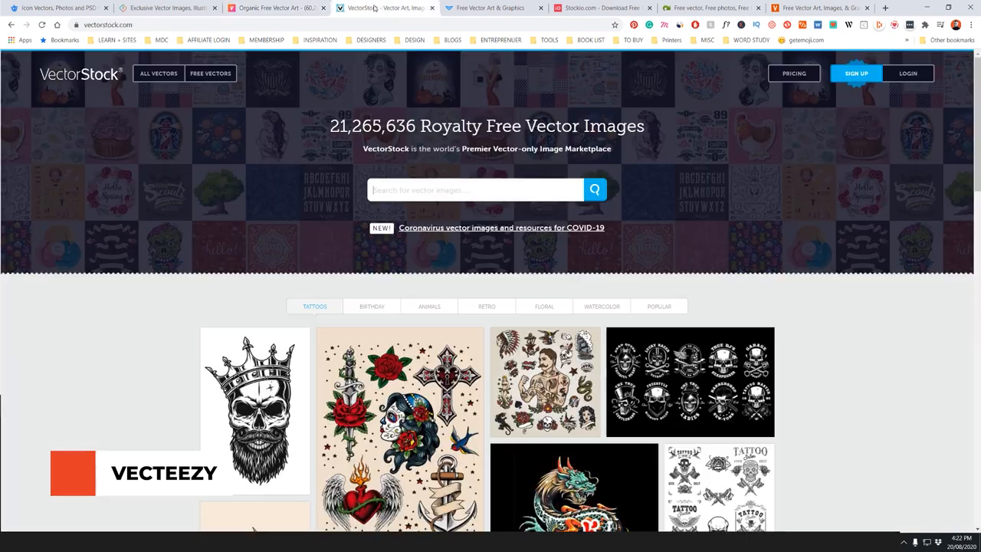
- Scroll VectorStock's homepage through the tattoo gallery, pricing plans and What is a Vector section
scroll(down, 3)
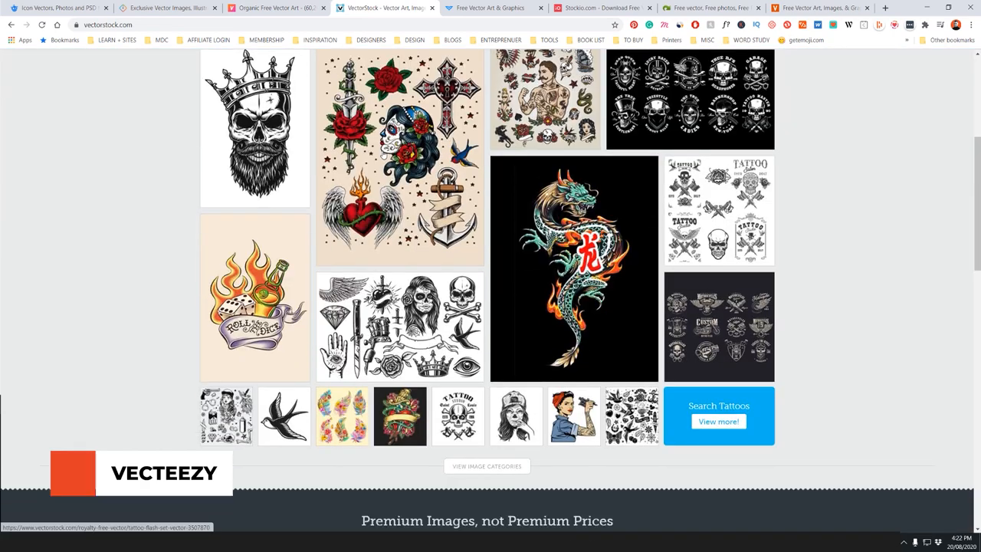
scroll(down, 3)
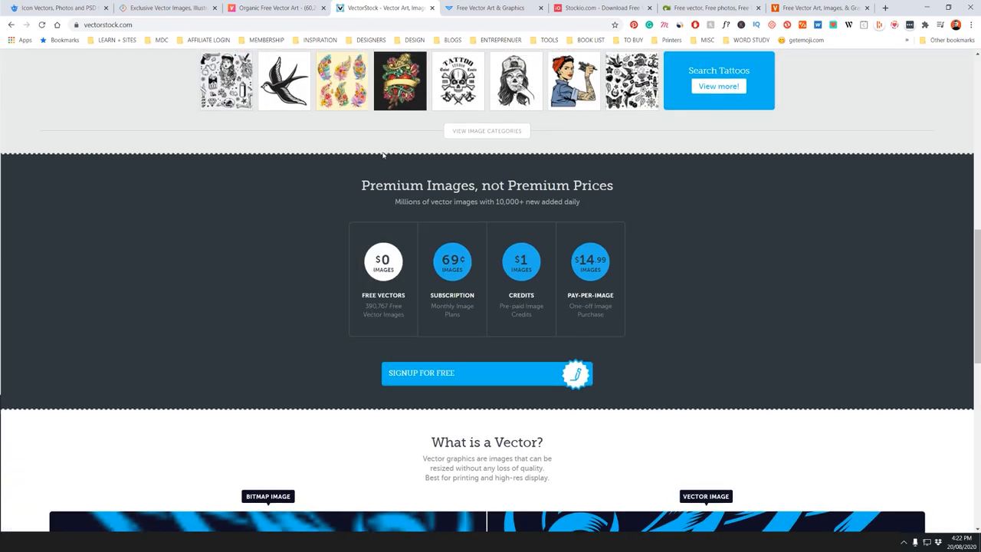
mouse_move(481, 288)
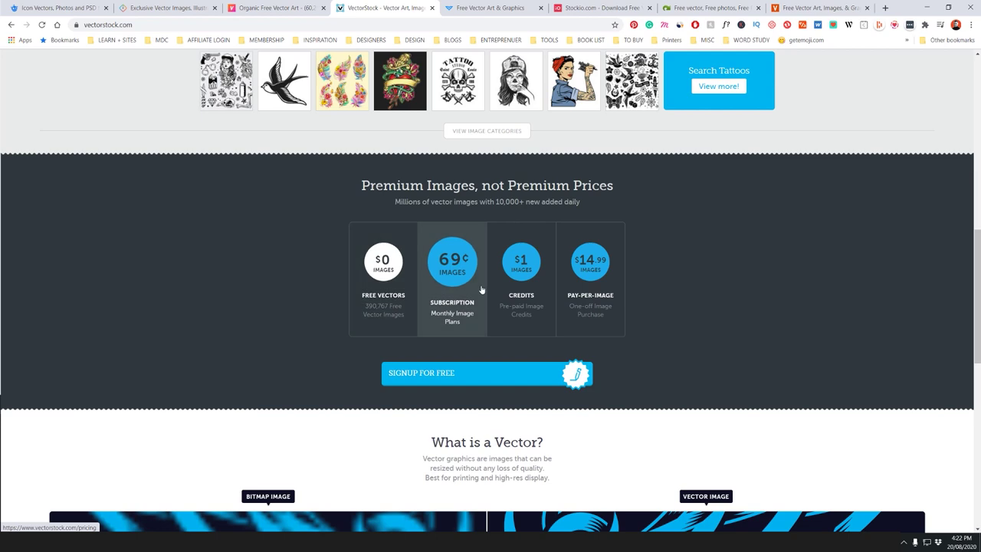
scroll(down, 3)
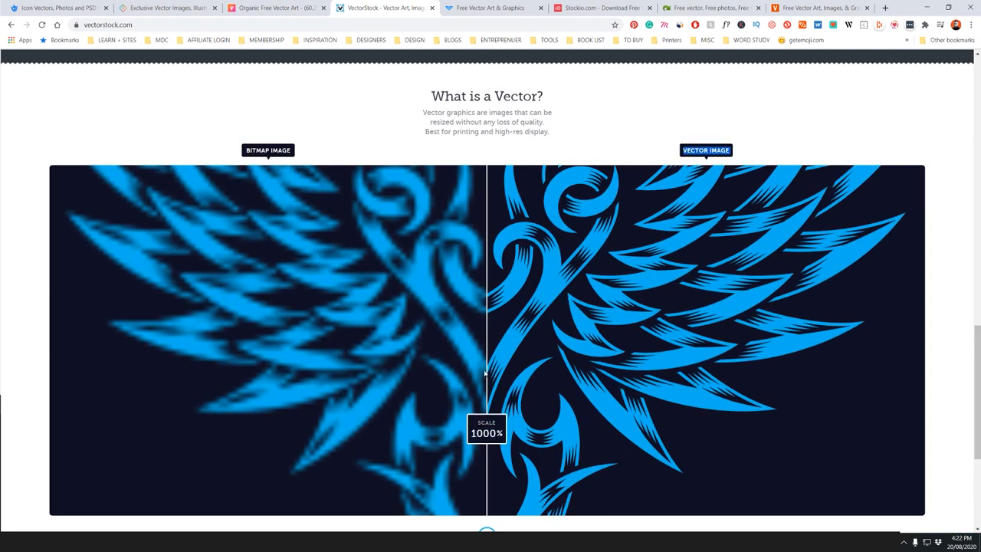
scroll(down, 3)
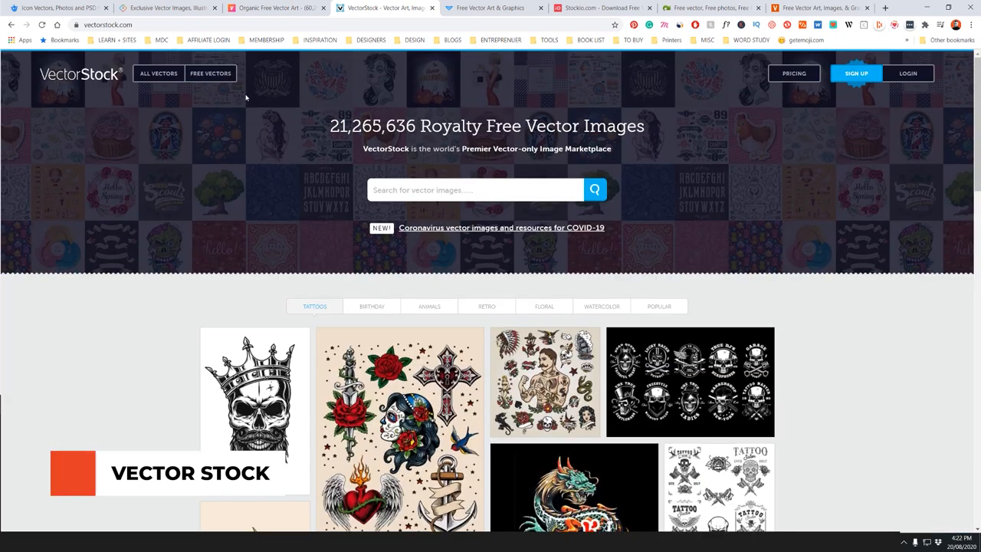
- Open VectorStock's Free Vectors page and scroll through its 390,767 listings
click(210, 73)
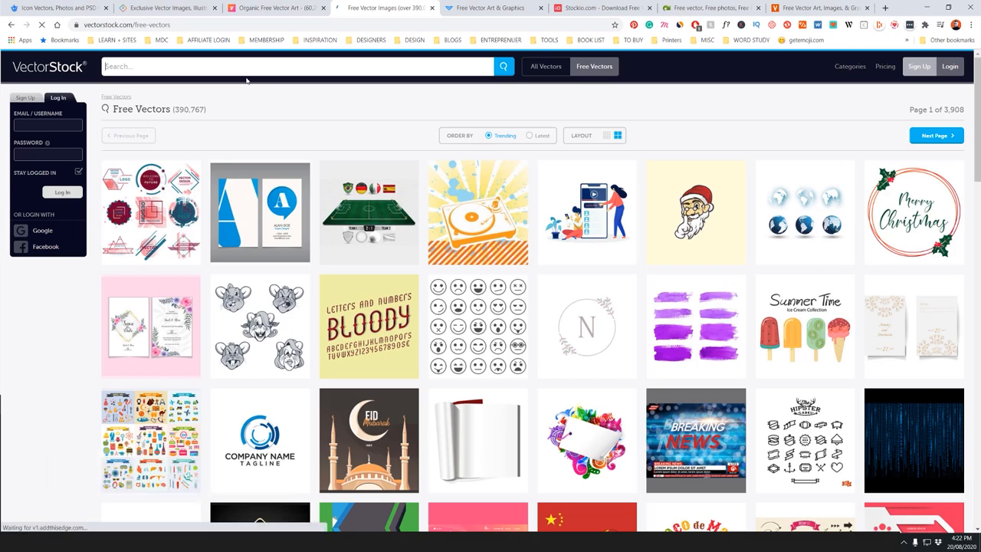
scroll(down, 3)
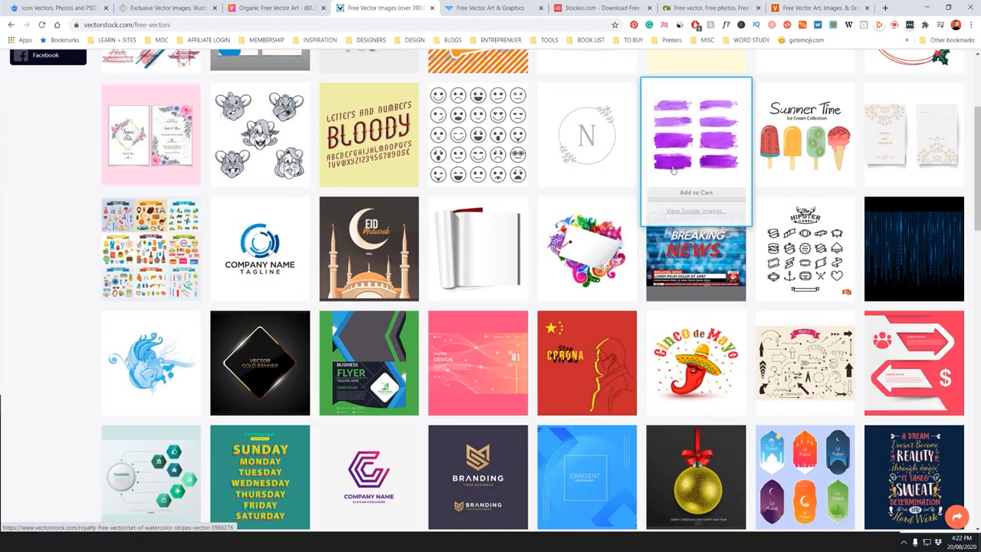
scroll(down, 3)
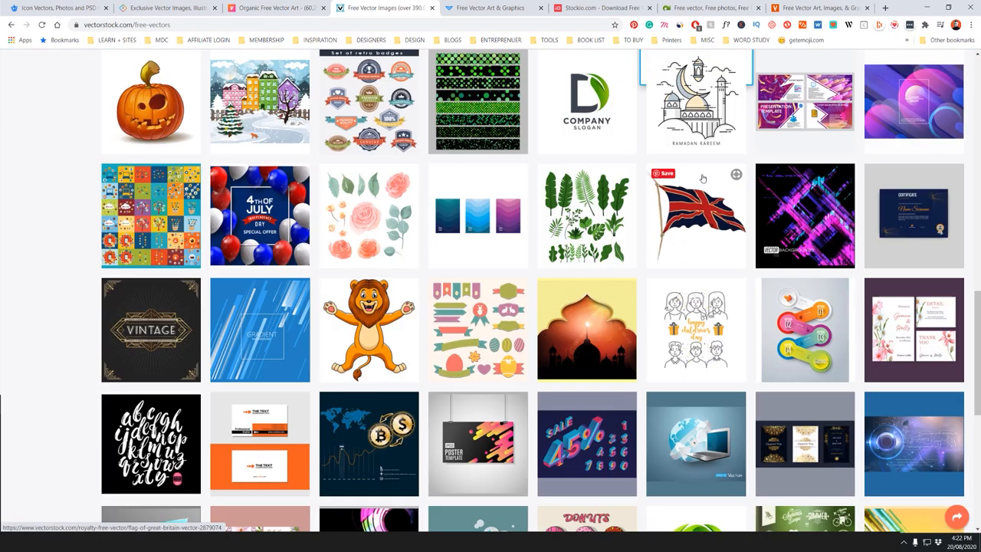
scroll(down, 3)
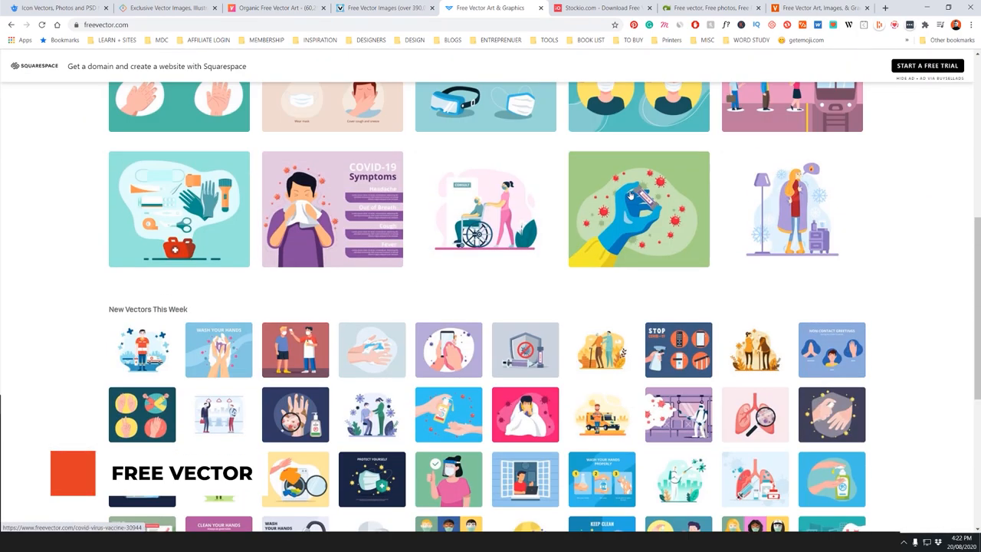
- Search FreeVector.com for 'logo' and scroll through the results
scroll(up, 3)
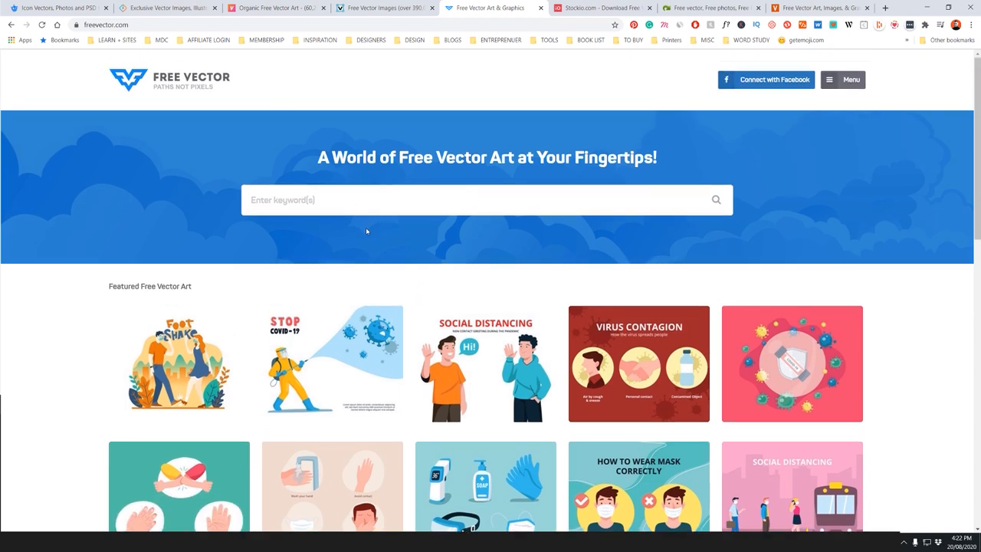
text(logo)
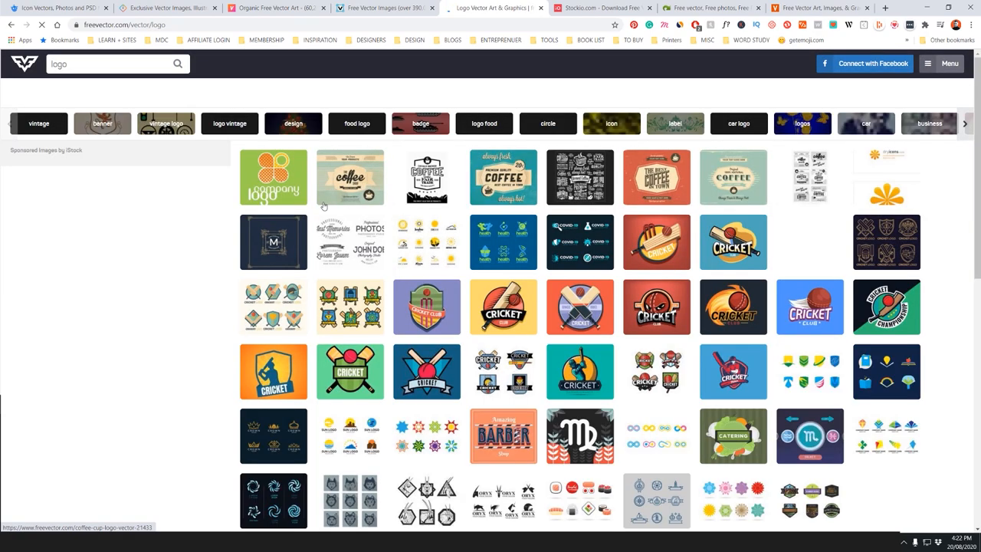
scroll(down, 3)
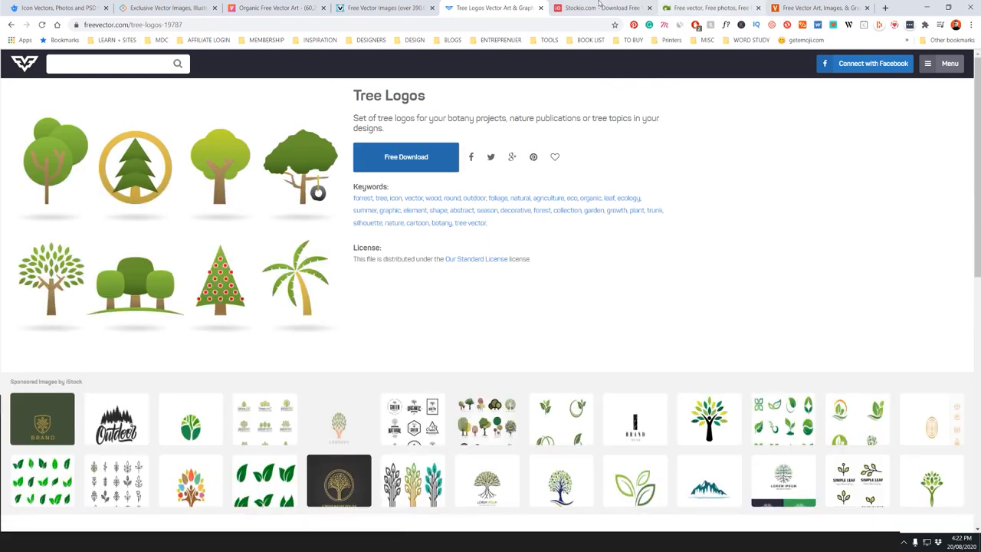
- Browse Stockio's featured photos, vectors, videos and fonts, then open the search type dropdown
click(598, 9)
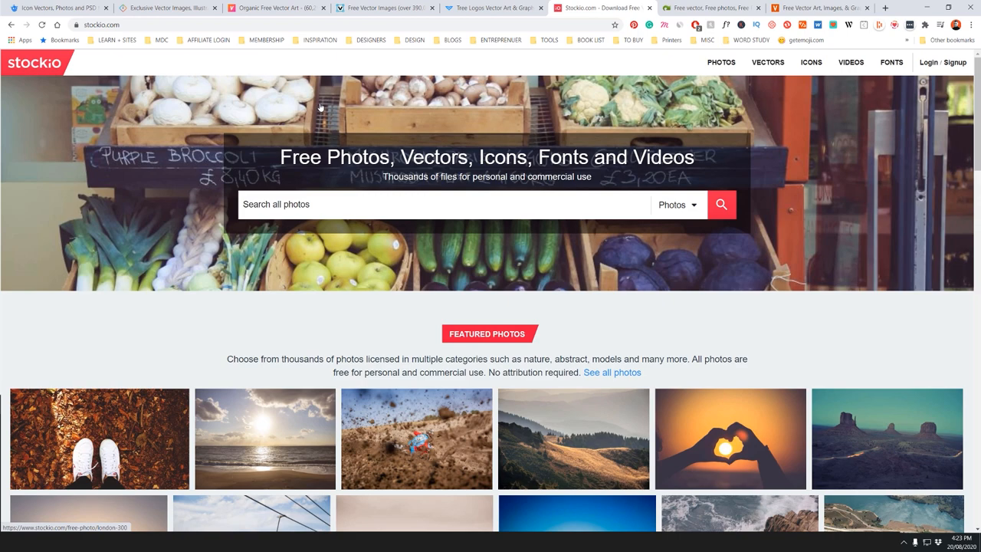
scroll(down, 3)
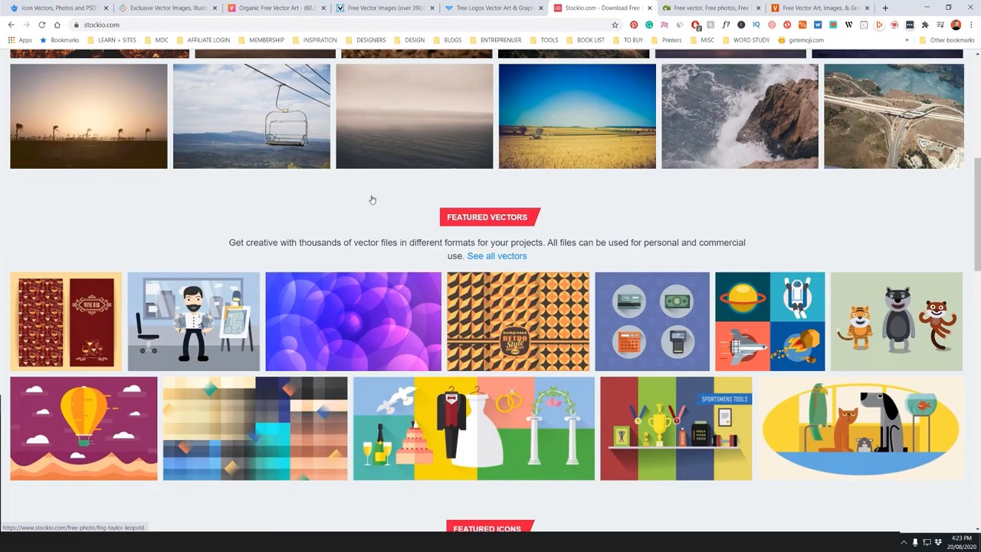
scroll(down, 3)
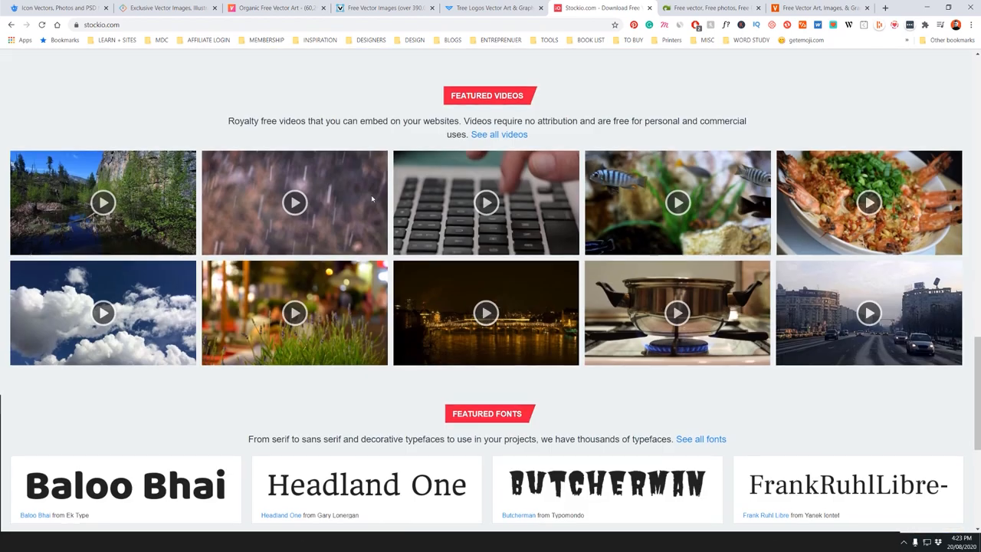
scroll(up, 3)
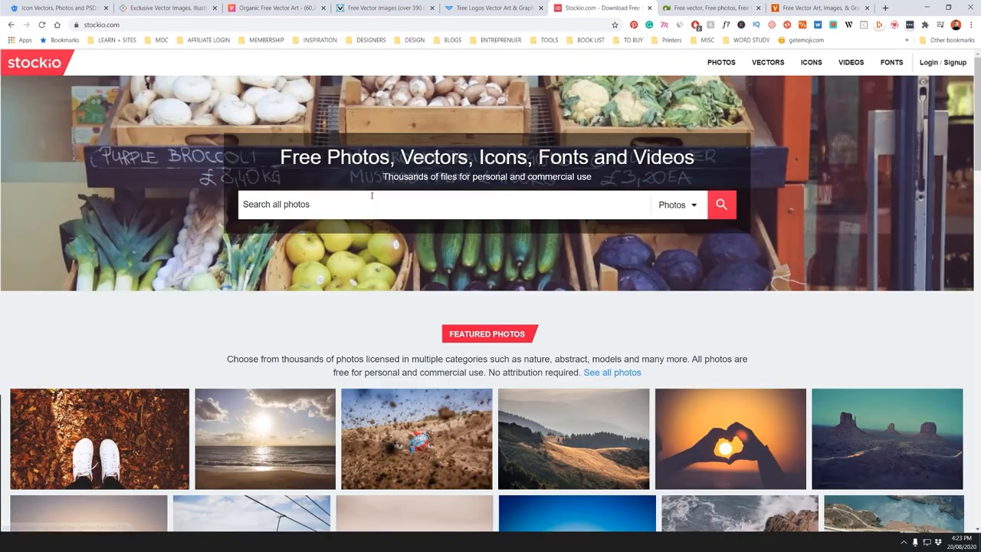
click(677, 204)
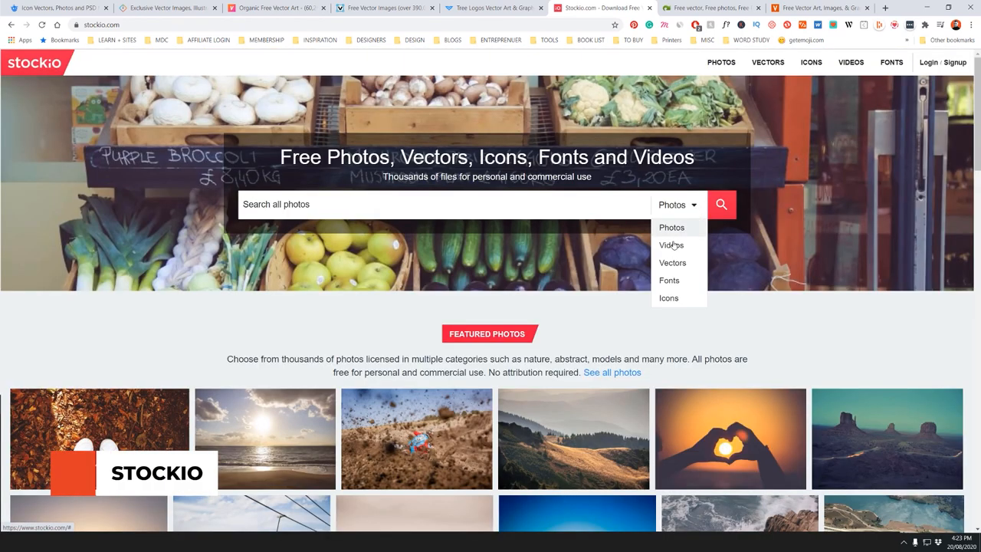
- Search Stockio's vectors for 'retro' and scroll the results
click(672, 262)
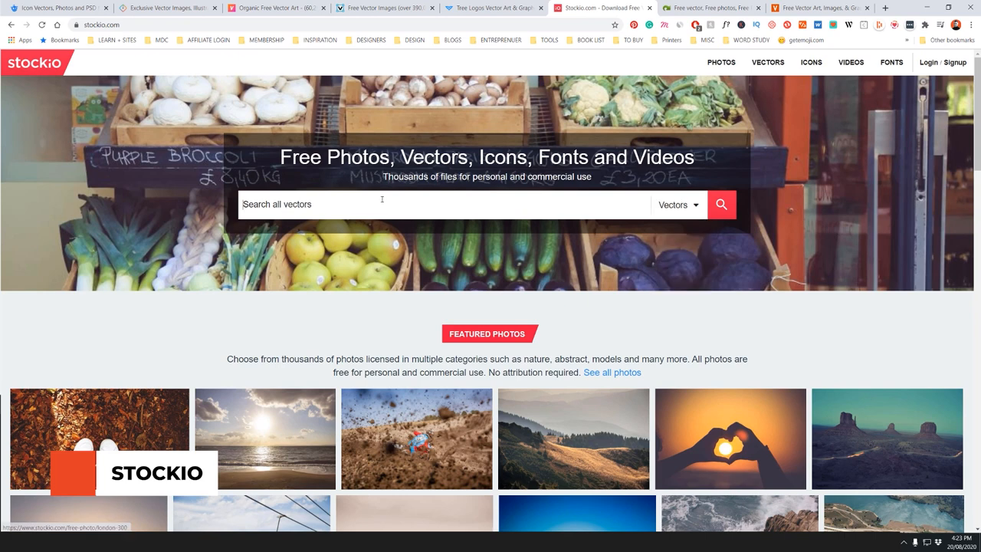
text(retro)
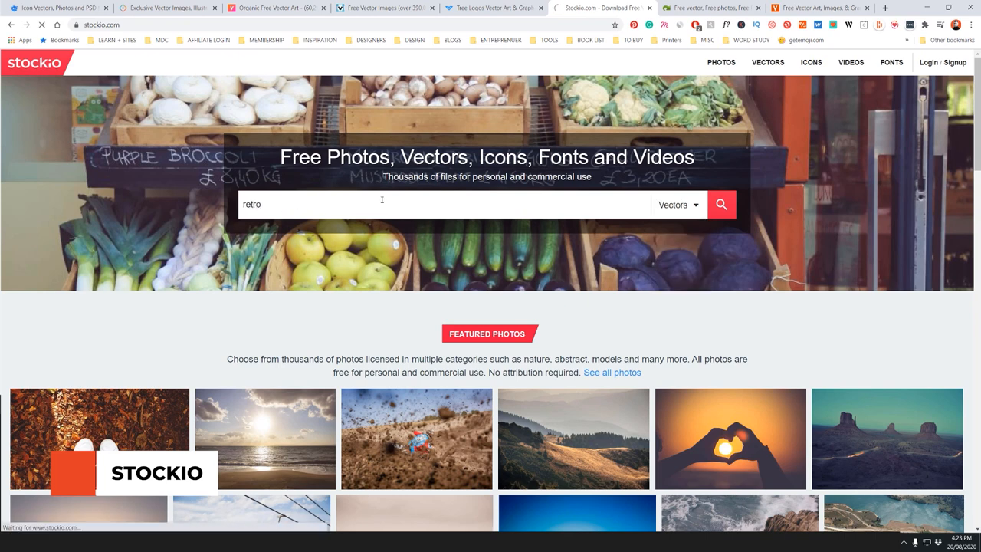
click(721, 204)
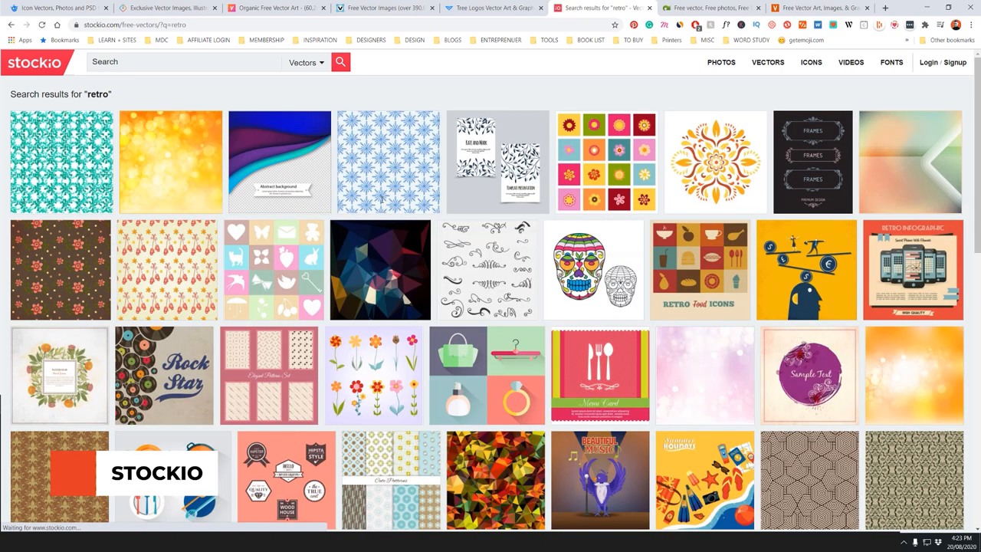
mouse_move(487, 270)
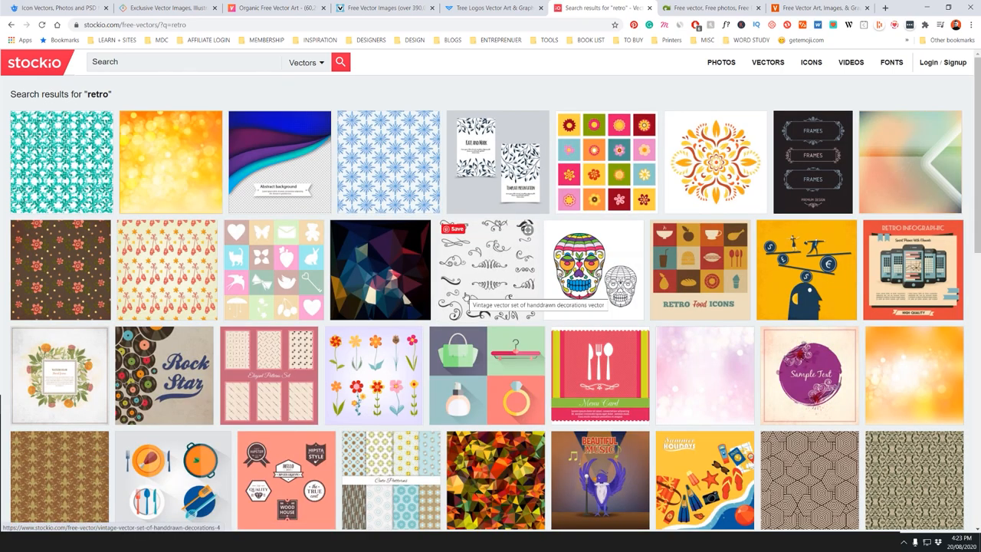
scroll(down, 3)
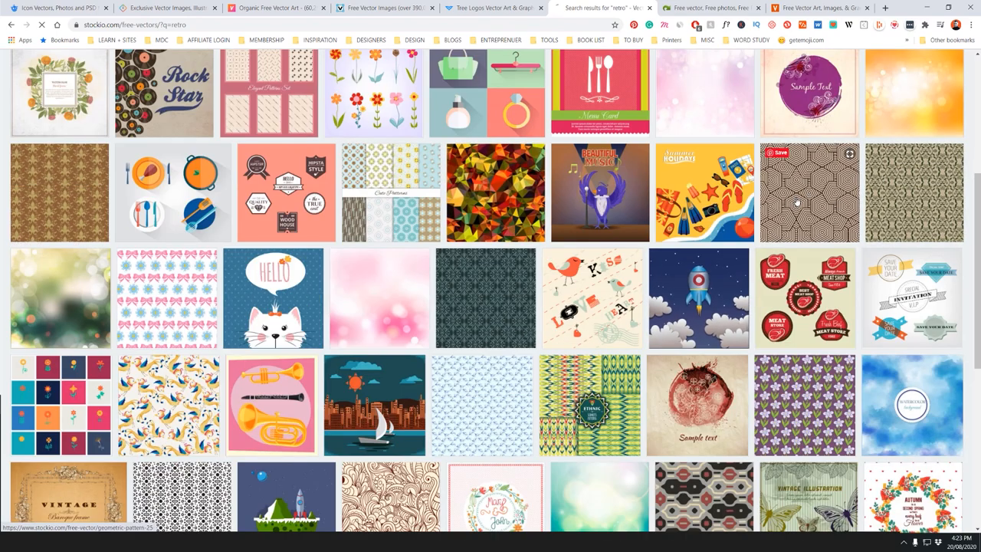
- Open the Geometric pattern vector's download page
click(808, 192)
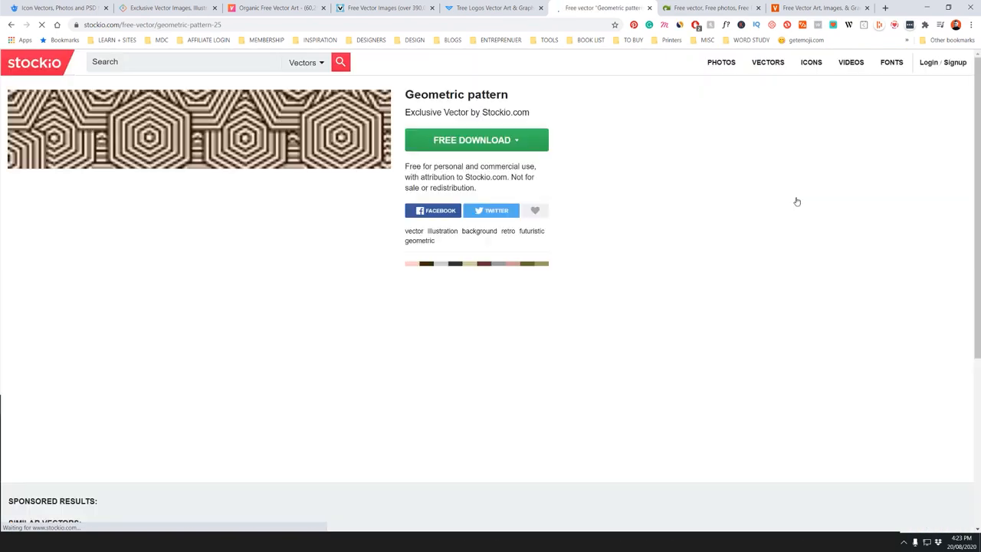
click(476, 140)
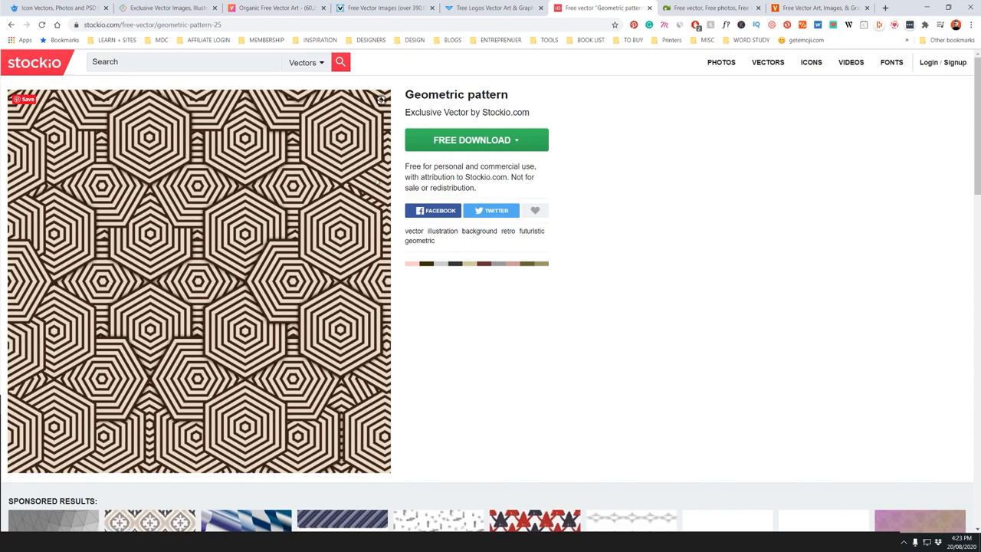
click(705, 8)
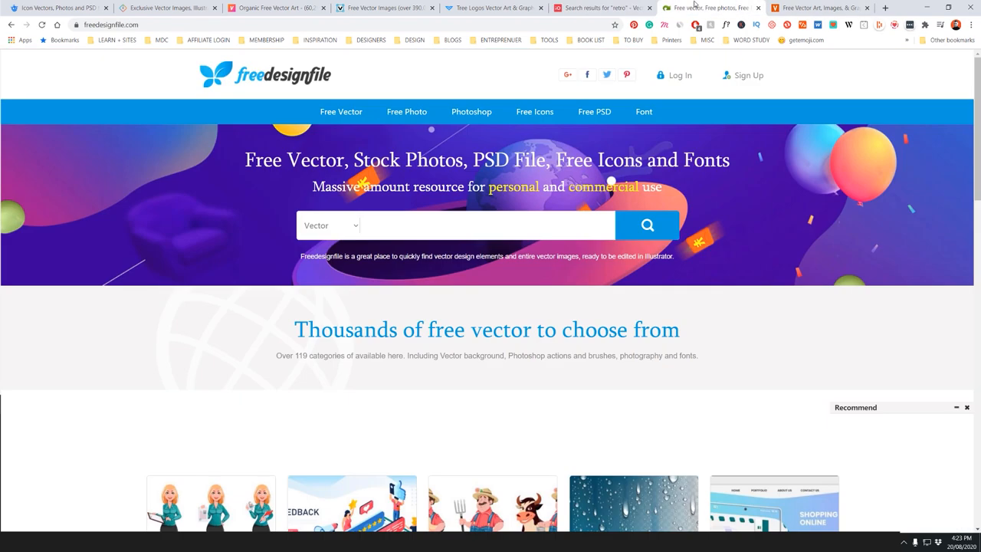
mouse_move(340, 111)
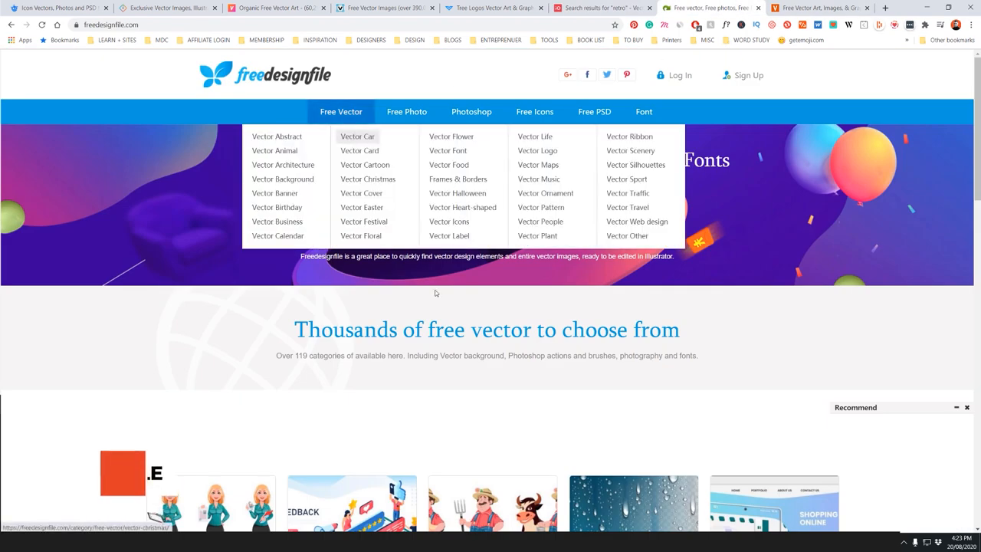
- Scroll through Freedesignfile's Vector Abstract category of 5,757 designs
scroll(down, 3)
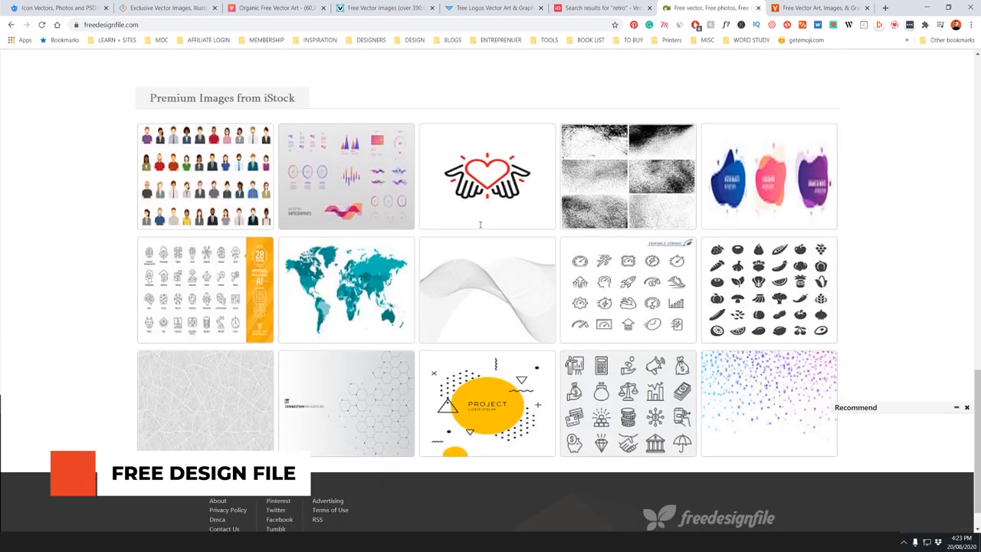
scroll(up, 3)
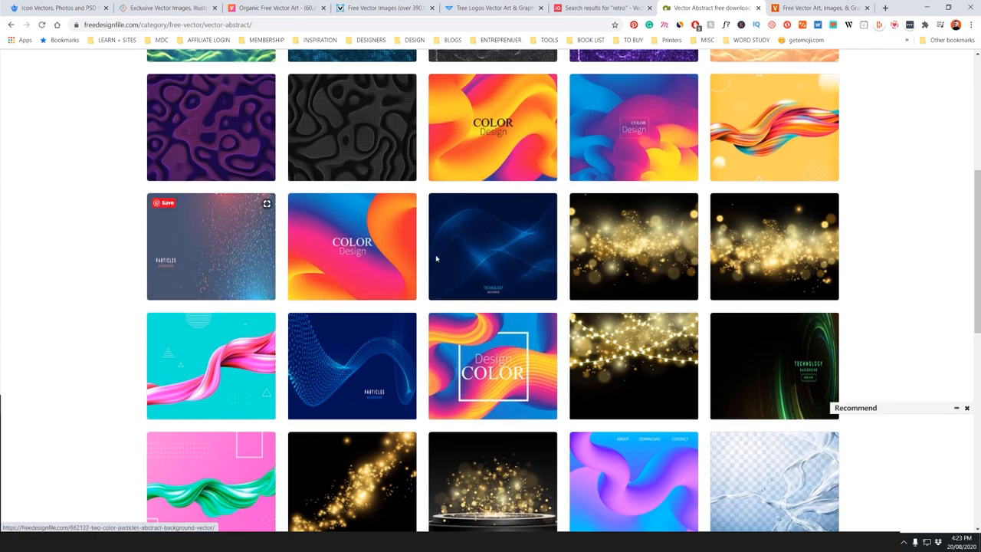
scroll(down, 3)
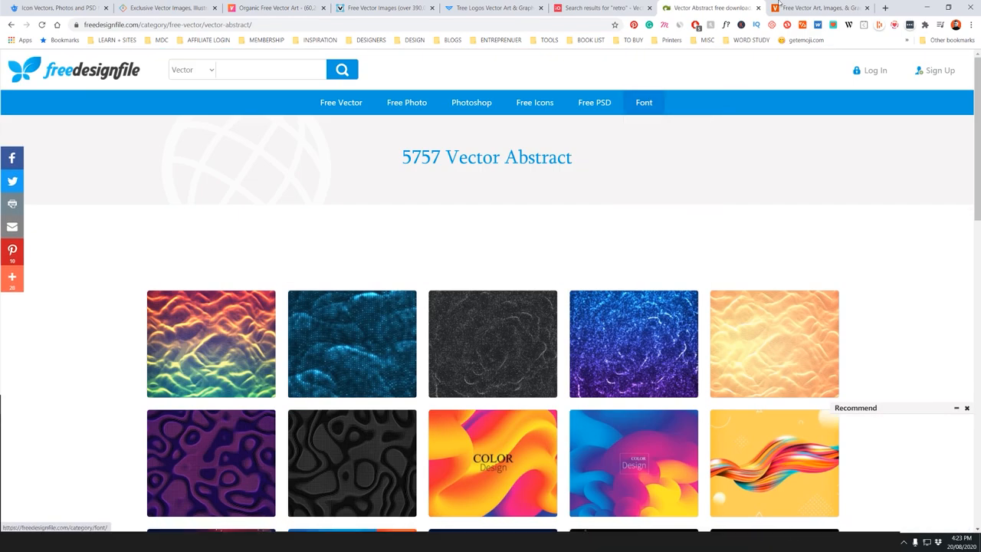
click(817, 7)
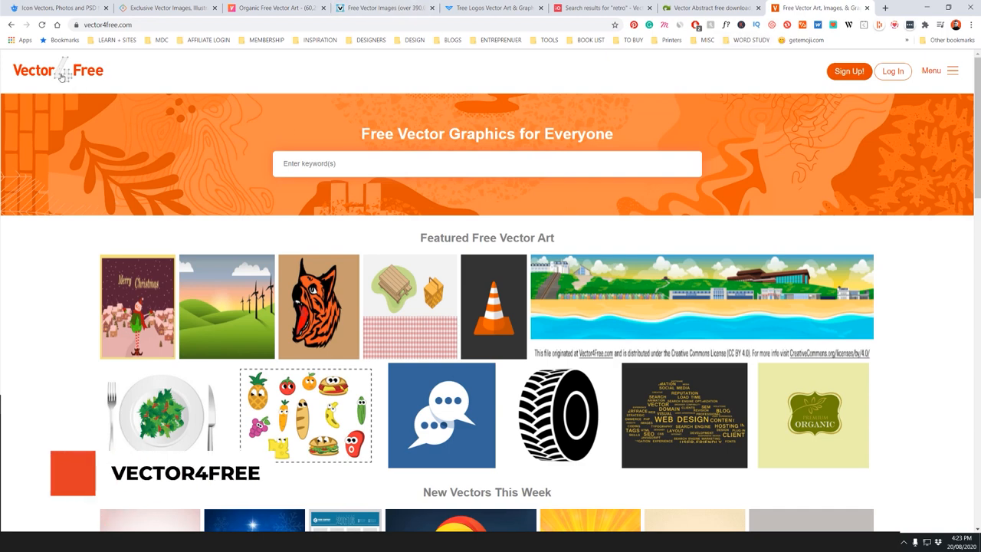
- Search Vector4Free for 'vintage label' and scroll through the 116 results to the page links
scroll(down, 3)
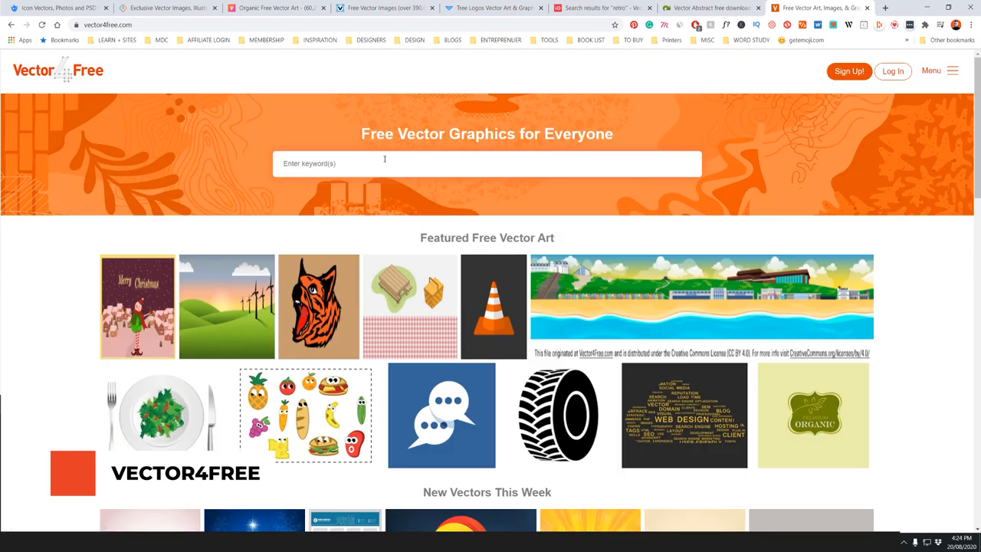
text(vintage label)
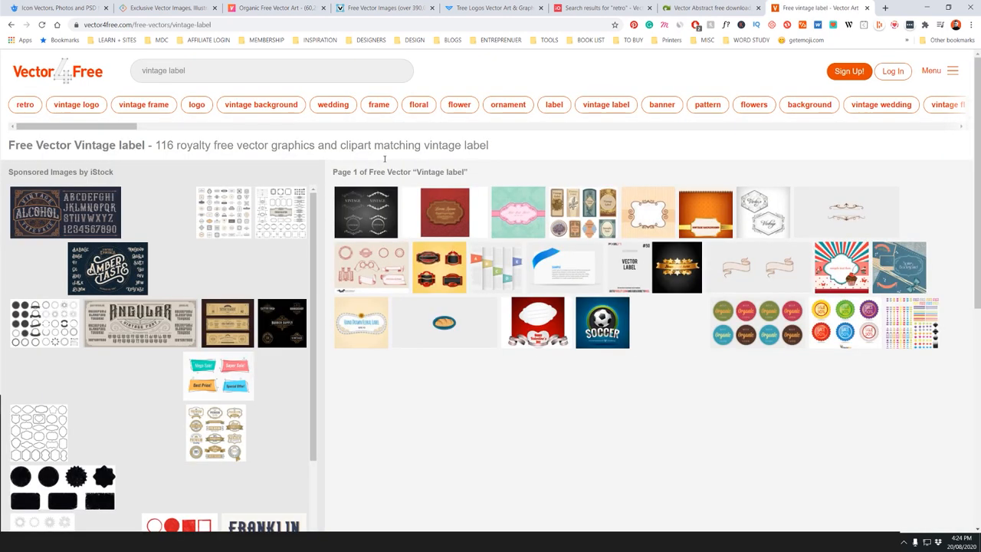
scroll(down, 3)
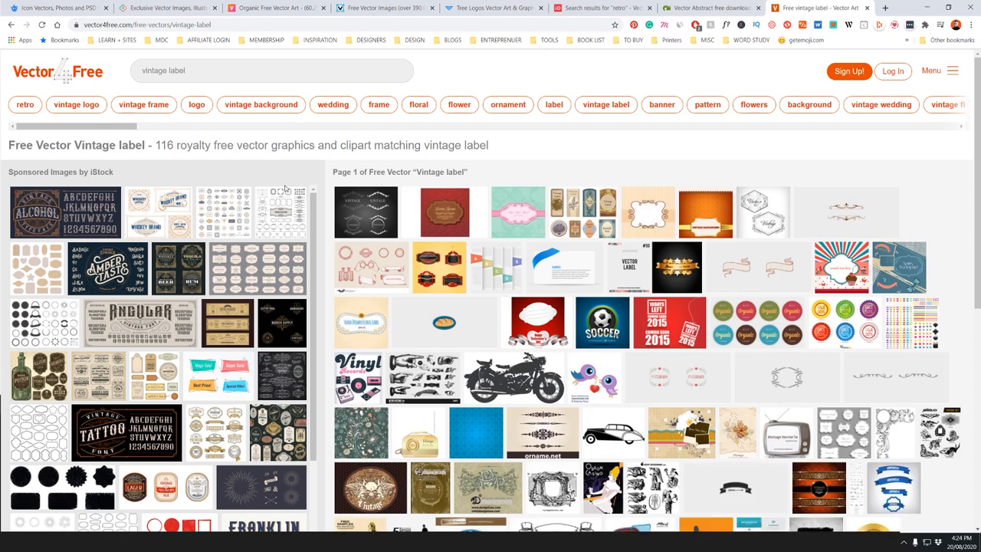
scroll(down, 3)
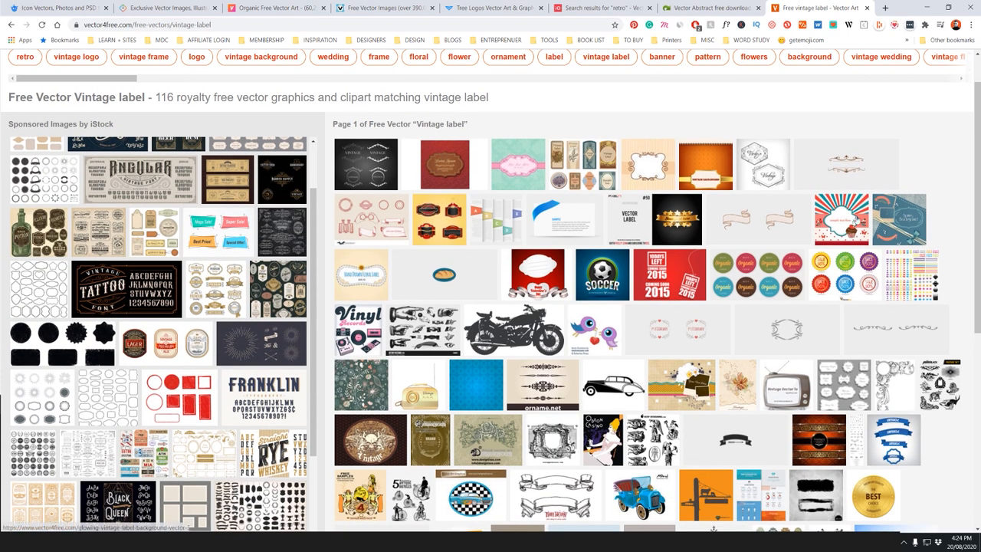
scroll(down, 3)
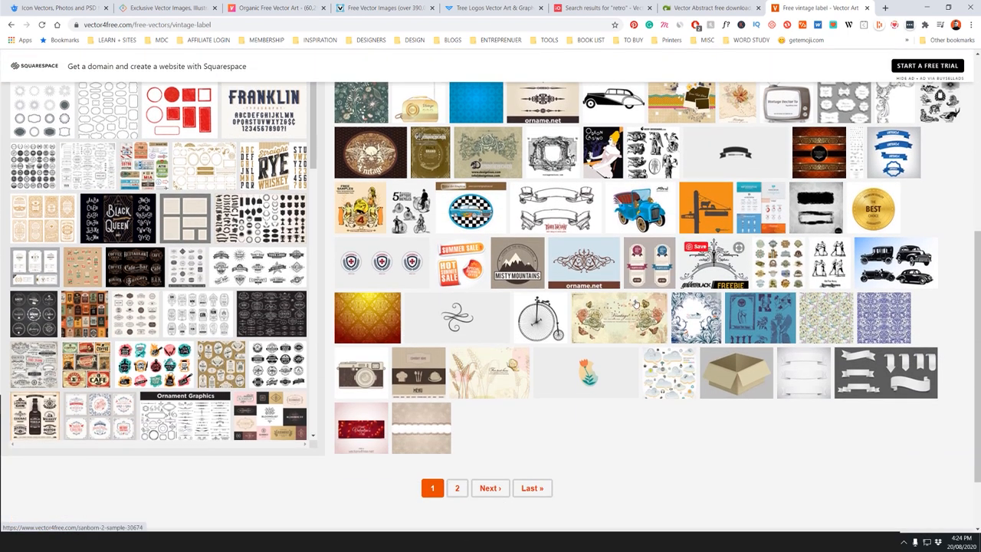